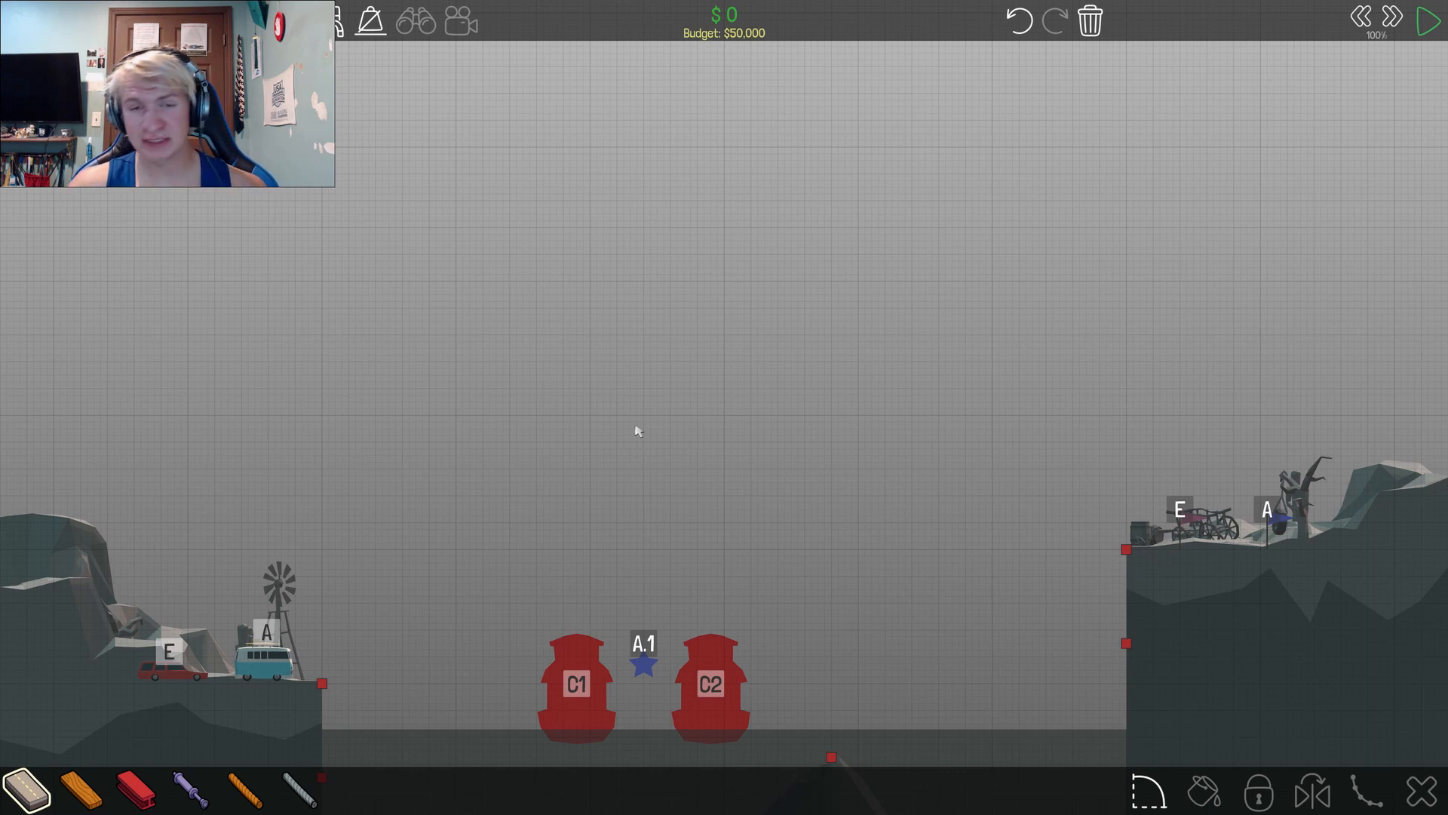
pyautogui.moveTo(319, 718)
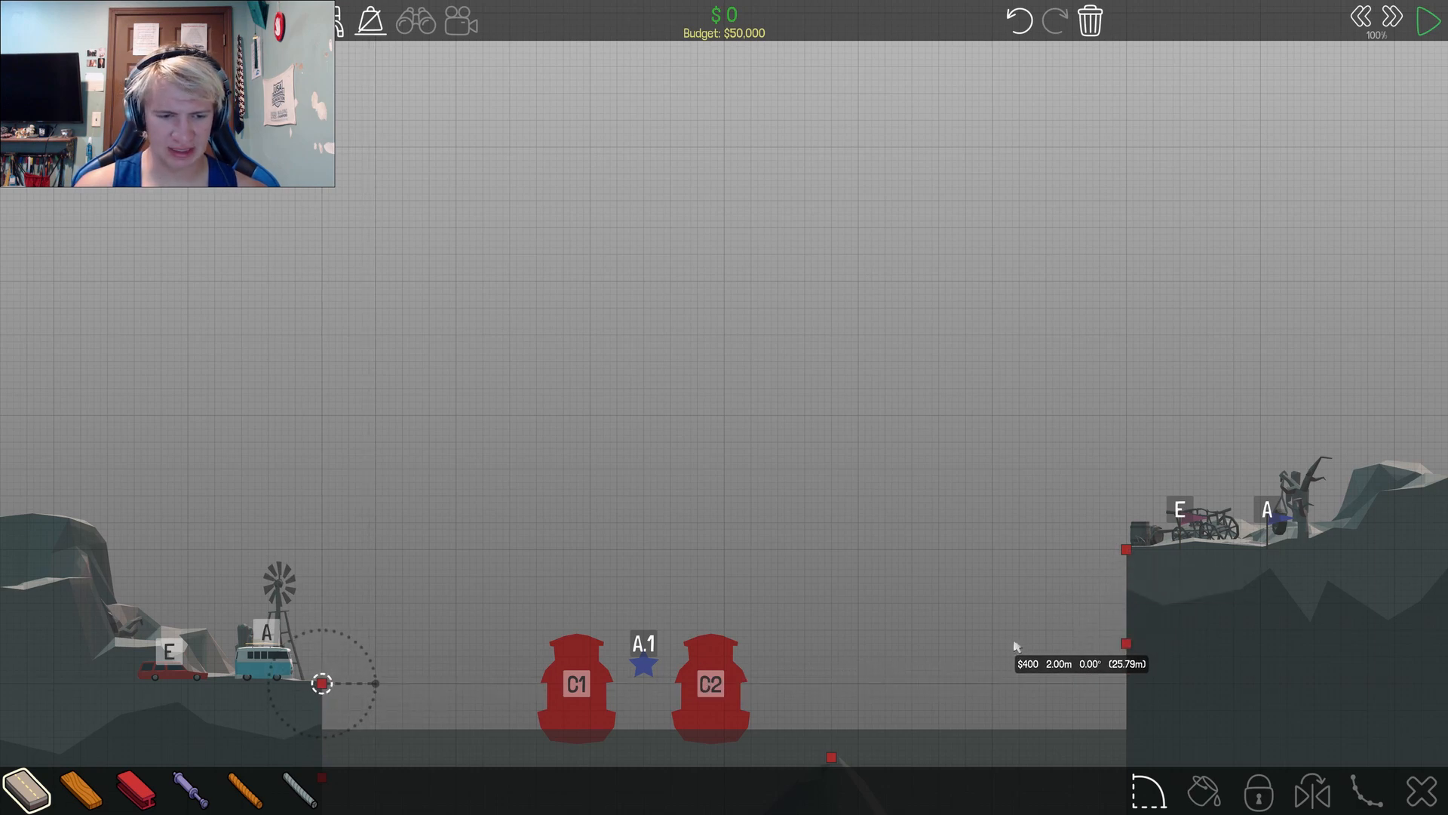
pyautogui.moveTo(1032, 596)
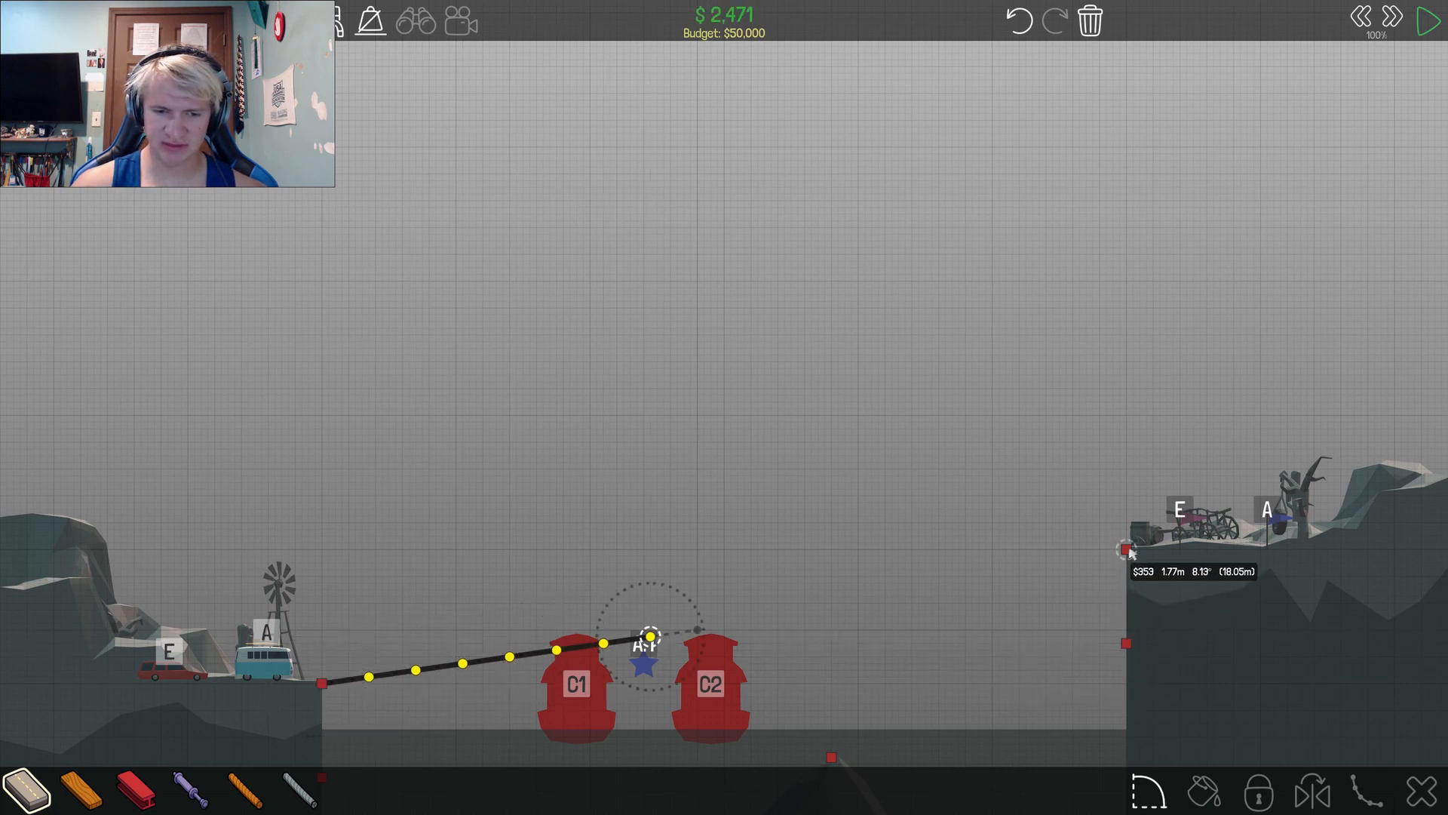
# Step: Extend the road deck rightward across the gap toward the far bank
pyautogui.moveTo(647, 630); pyautogui.dragTo(1071, 554)
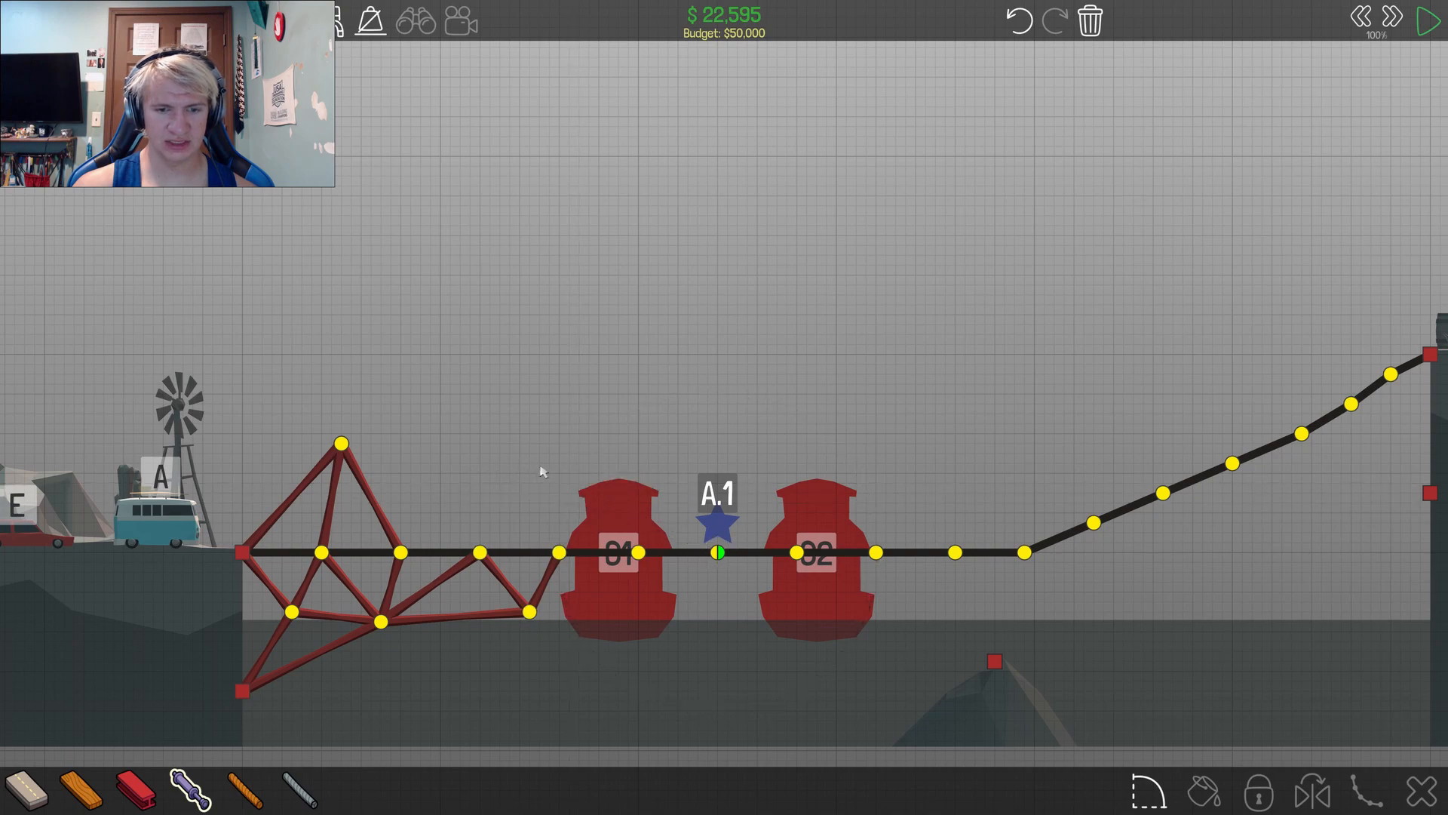
pyautogui.moveTo(184, 793)
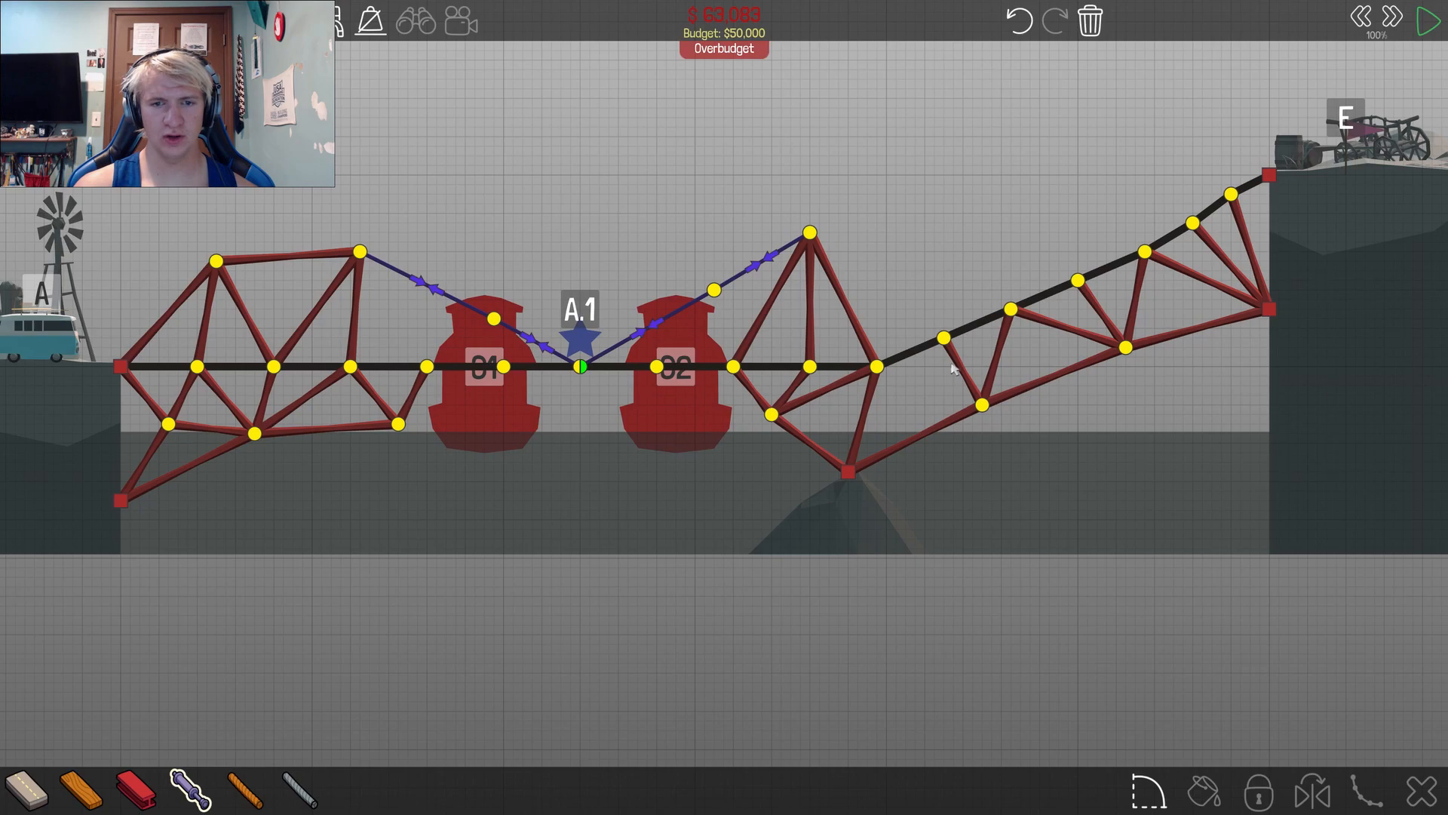
# Step: Rebuild the split drawbridge with steel trusses and ropes for $46,710, then start the test
pyautogui.click(1421, 17)
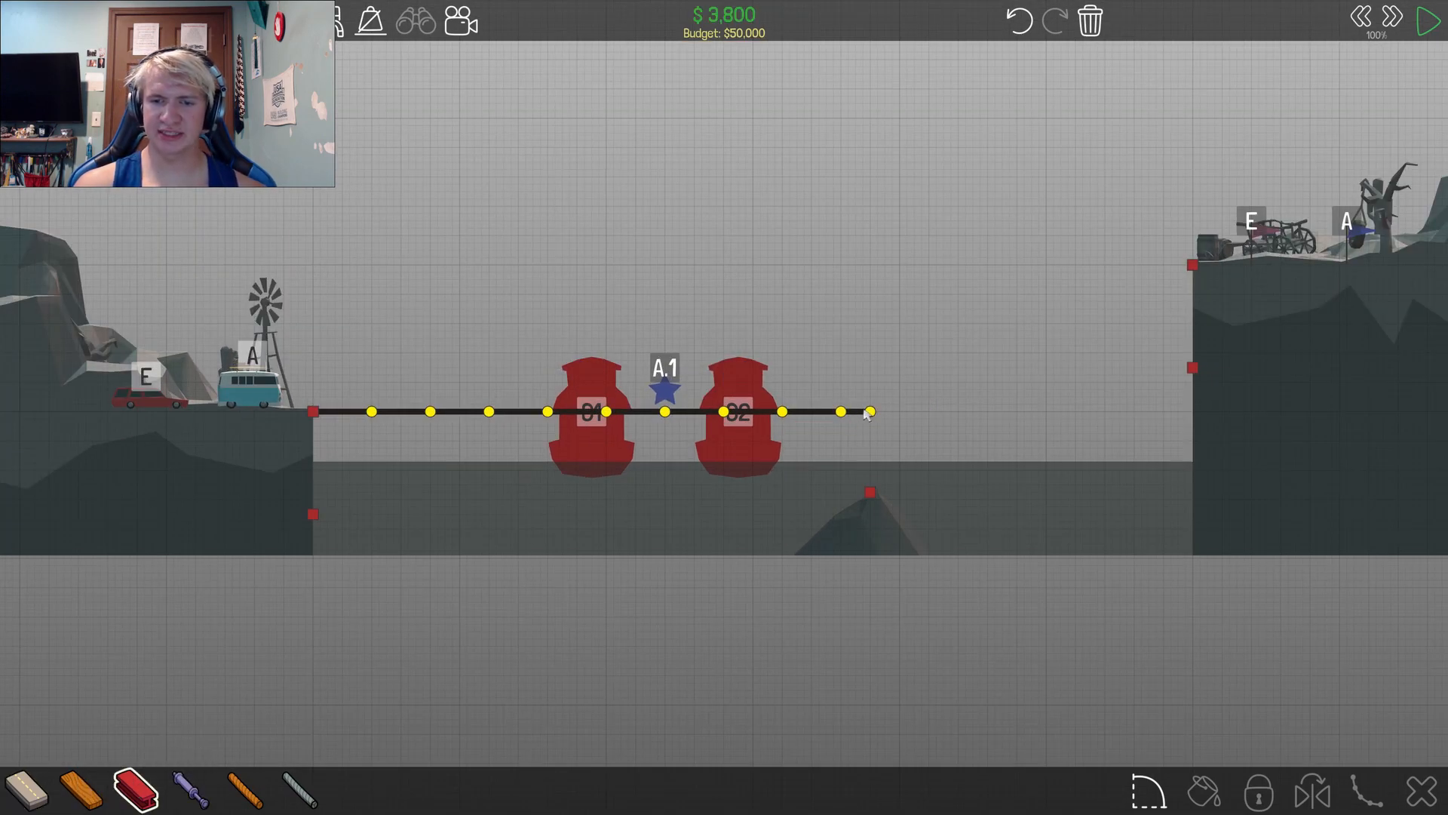
pyautogui.moveTo(869, 412); pyautogui.dragTo(869, 517)
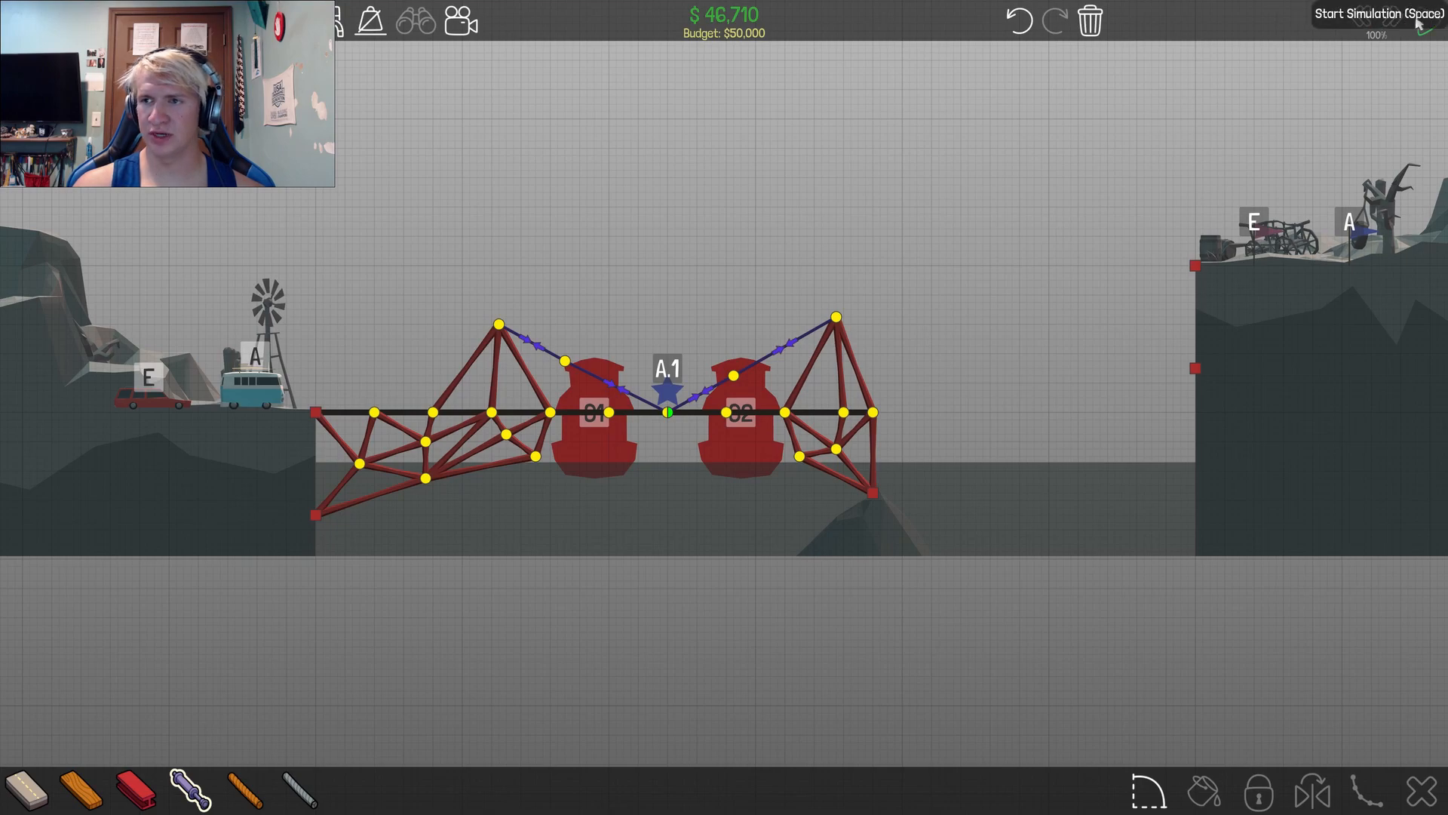
pyautogui.click(1421, 15)
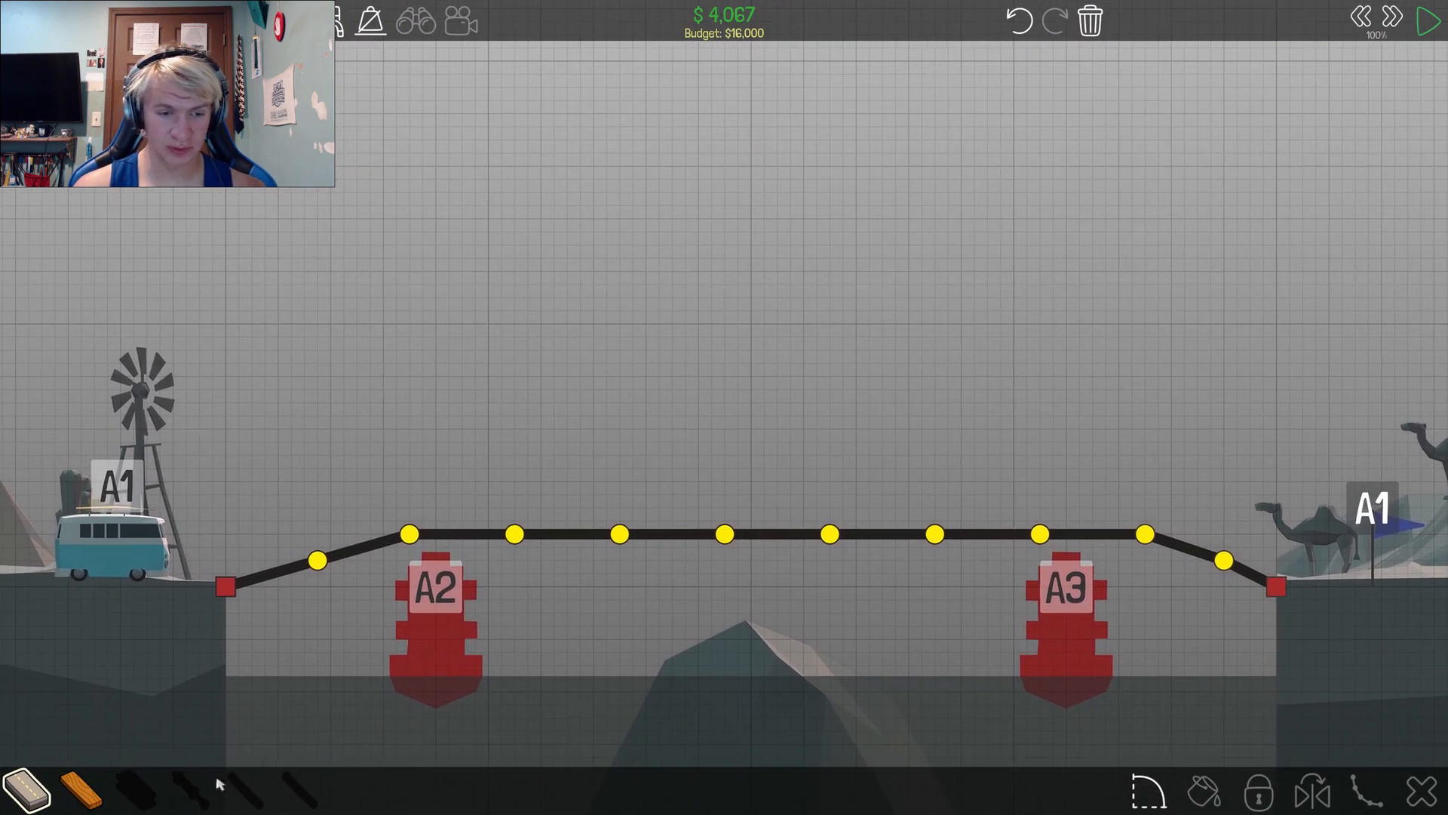
# Step: Add a wooden truss over the arched deck on the desert level and run the simulation
pyautogui.moveTo(223, 587); pyautogui.dragTo(266, 491)
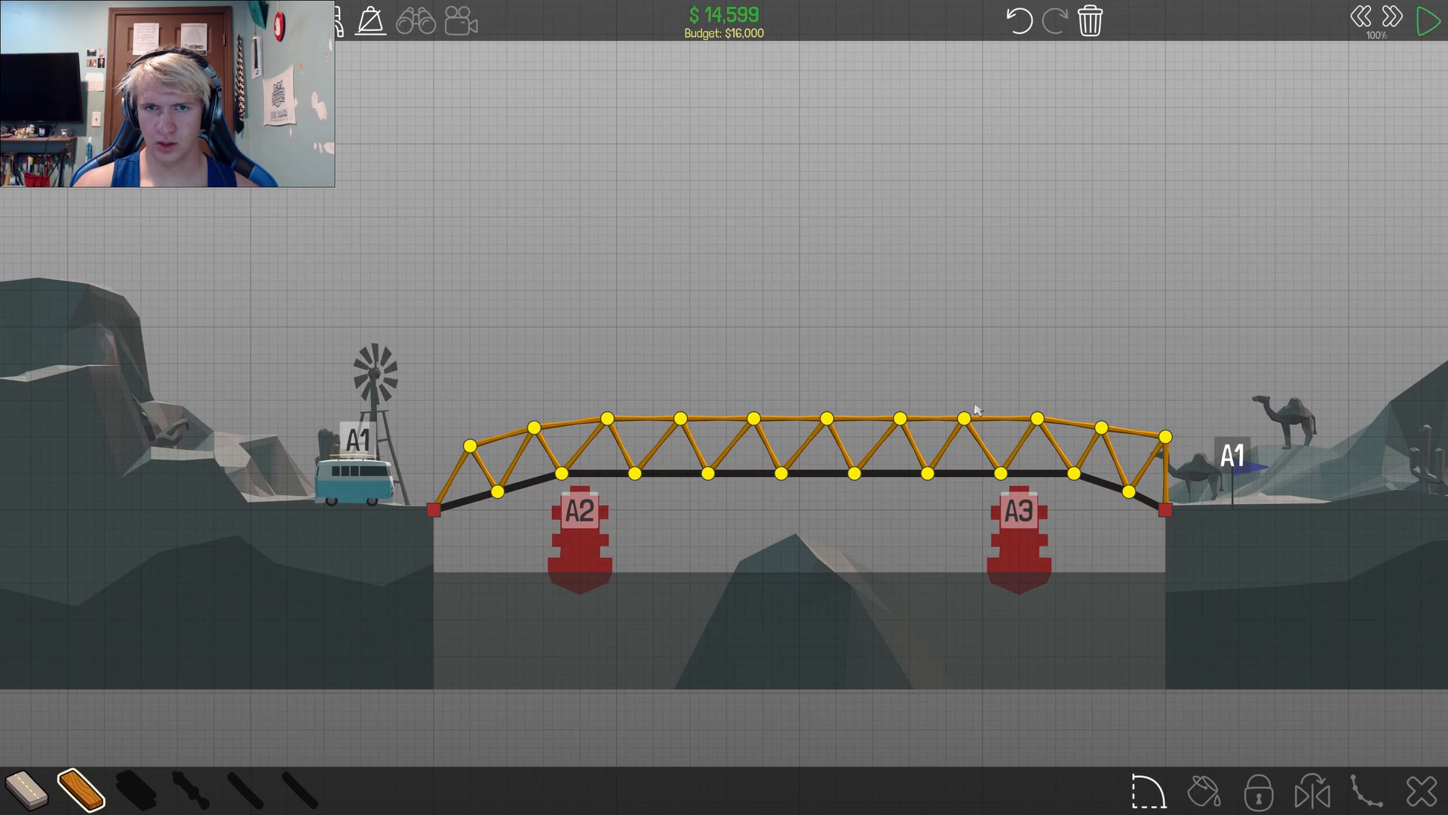
pyautogui.click(1430, 18)
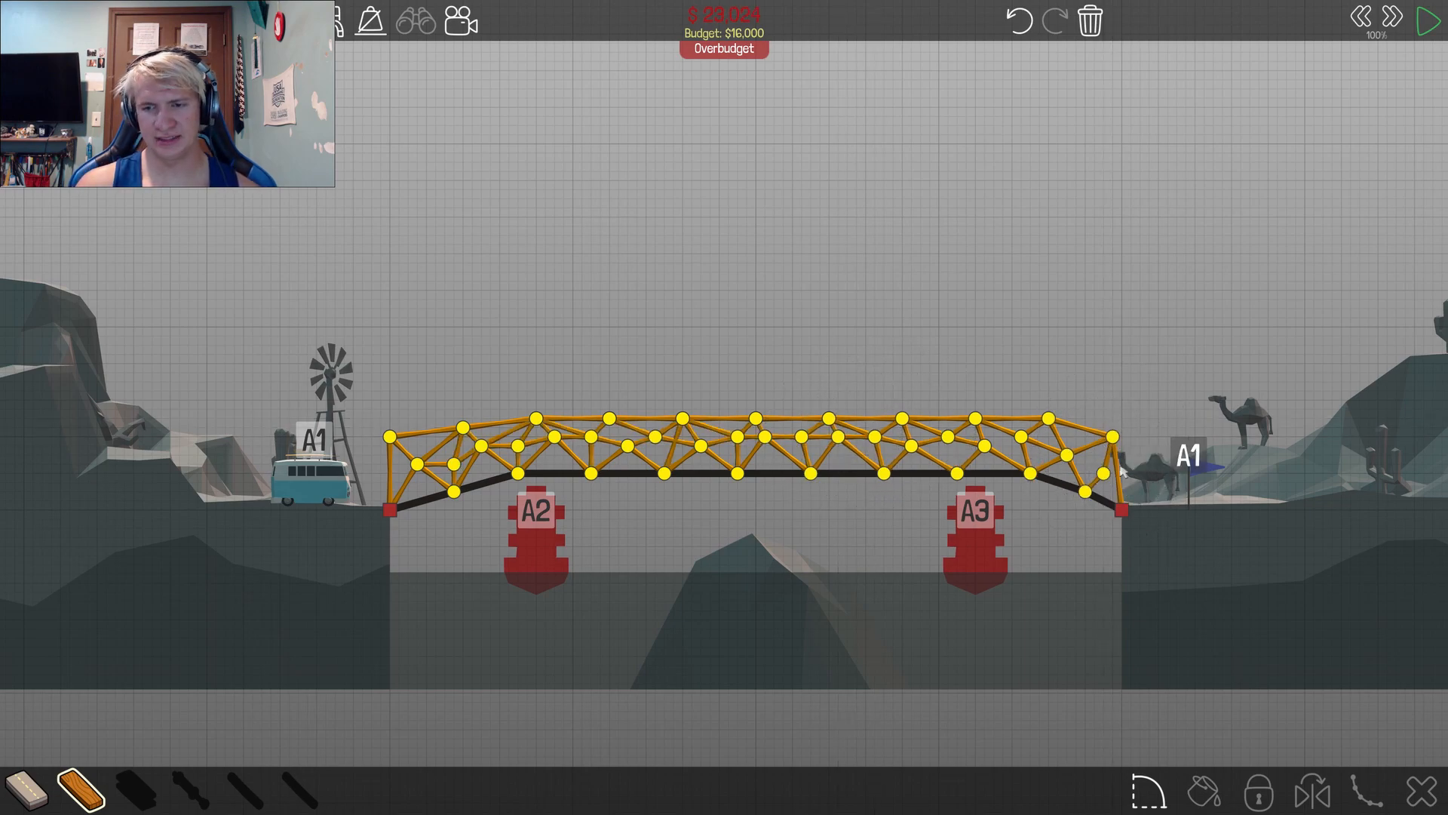
pyautogui.click(1424, 15)
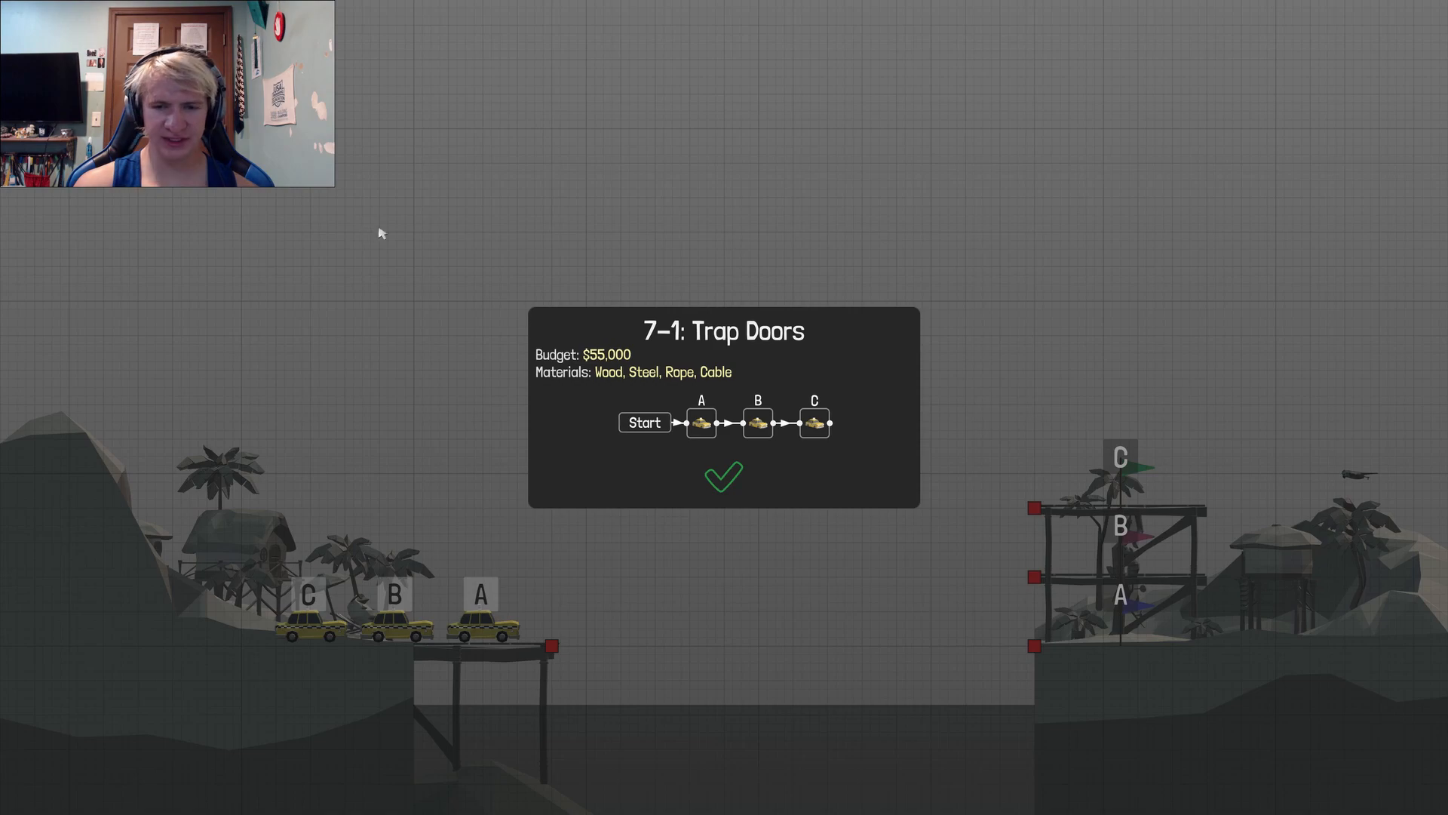
# Step: Dismiss the level info card so the snowy $16,000 level is ready to build
pyautogui.click(723, 478)
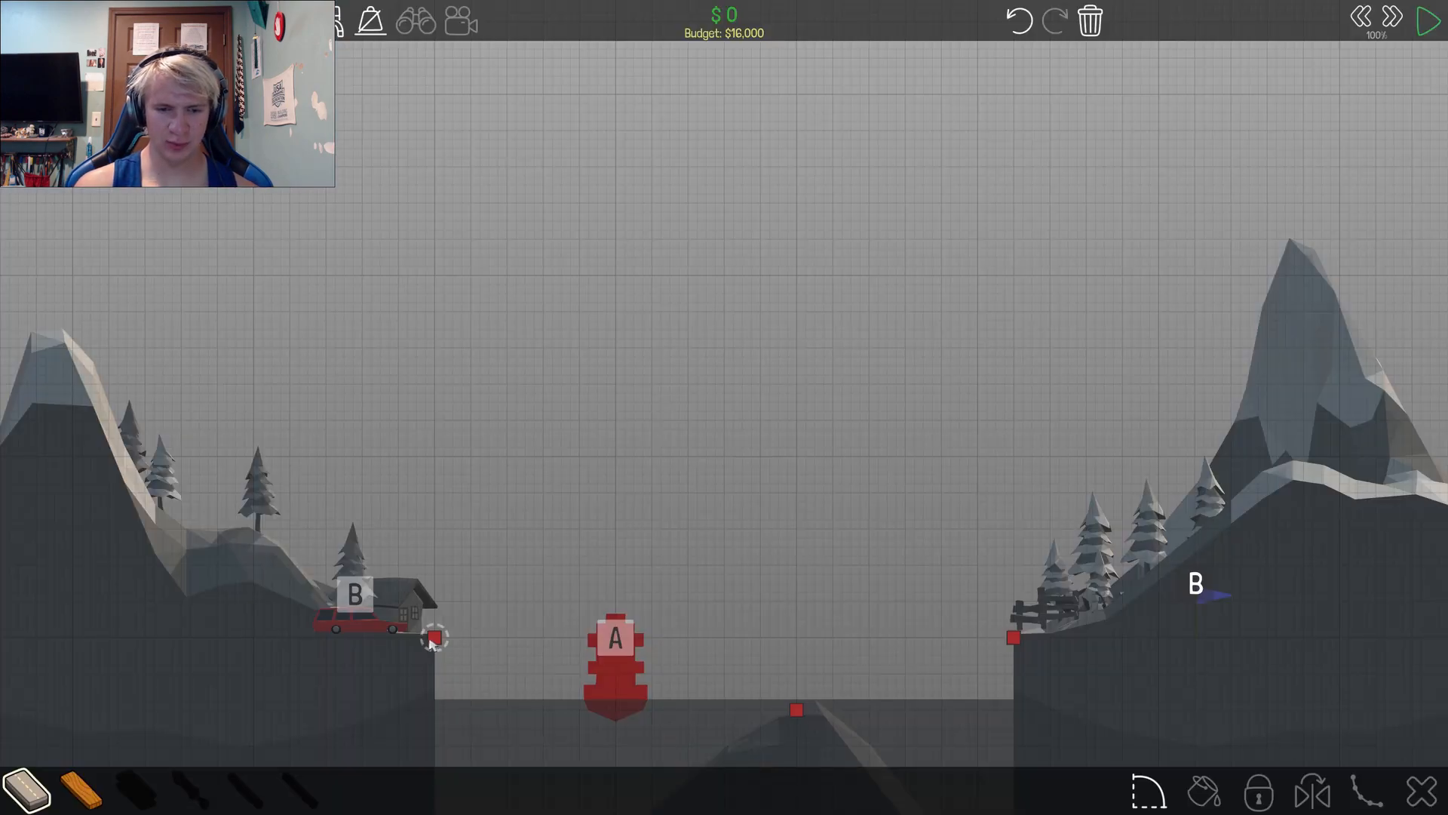
# Step: Build a $12,099 road with a wooden truss resting on the central rock and test it
pyautogui.moveTo(434, 640); pyautogui.dragTo(563, 609)
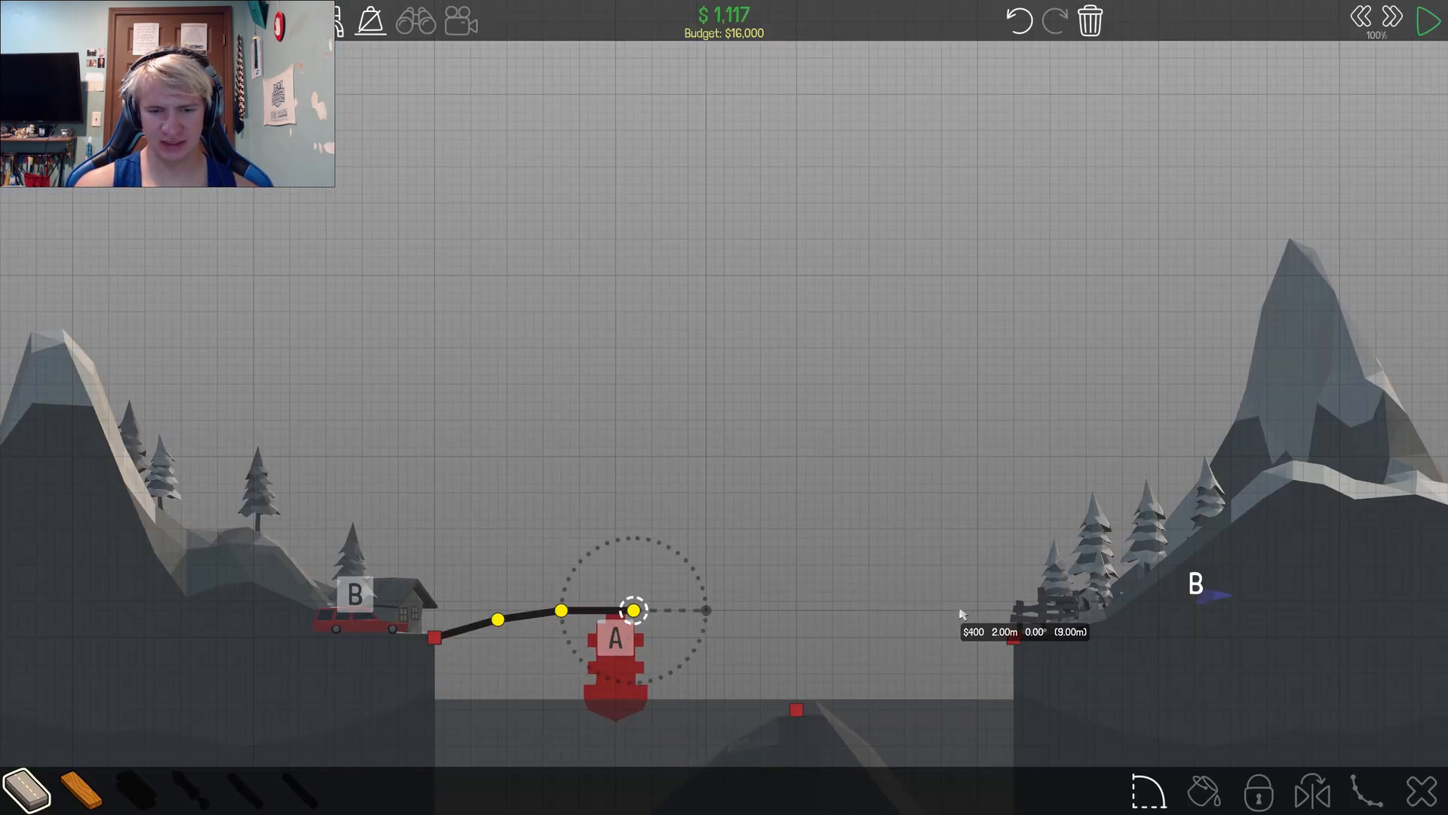
pyautogui.moveTo(635, 610); pyautogui.dragTo(1011, 637)
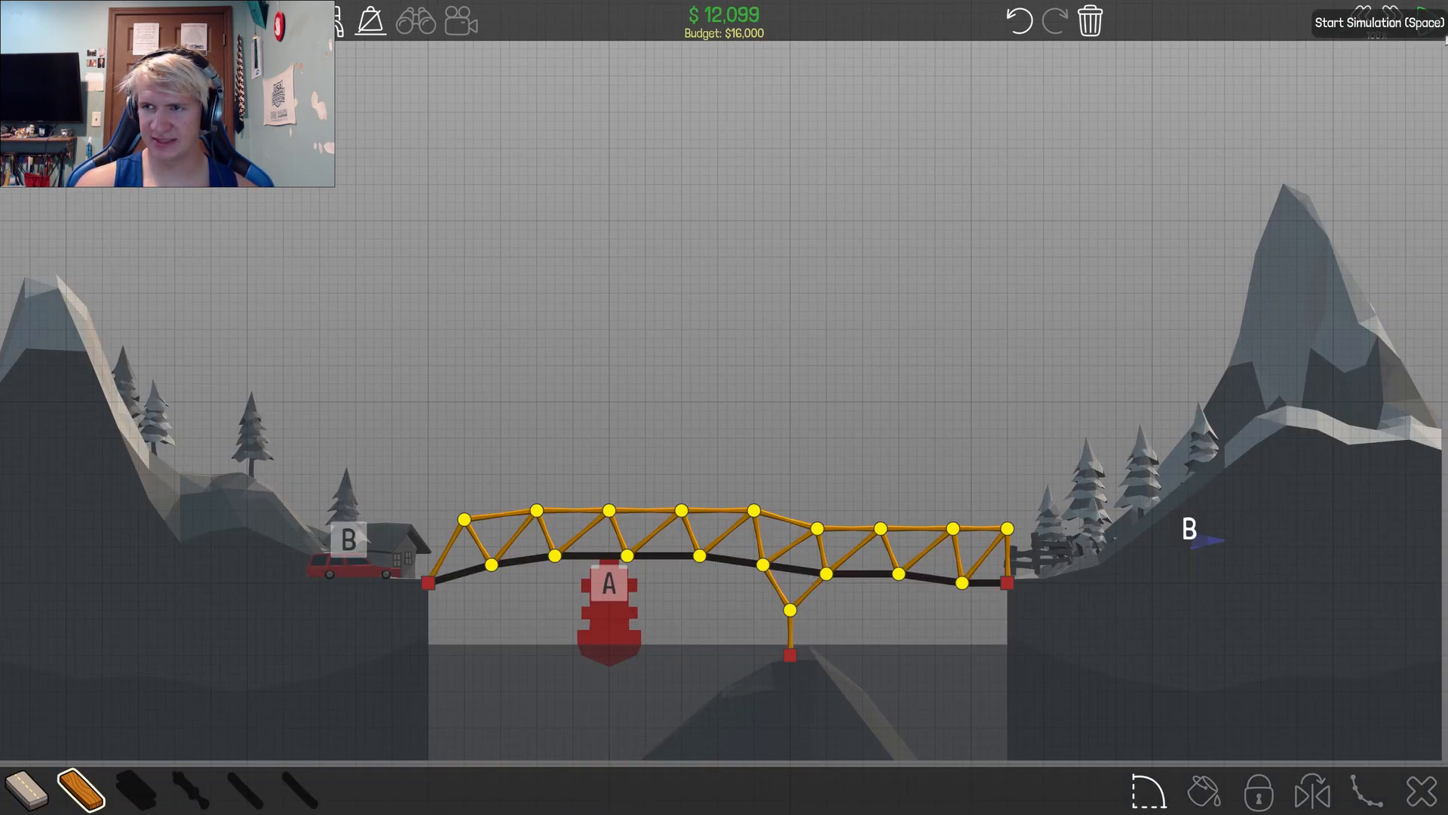
pyautogui.click(1383, 19)
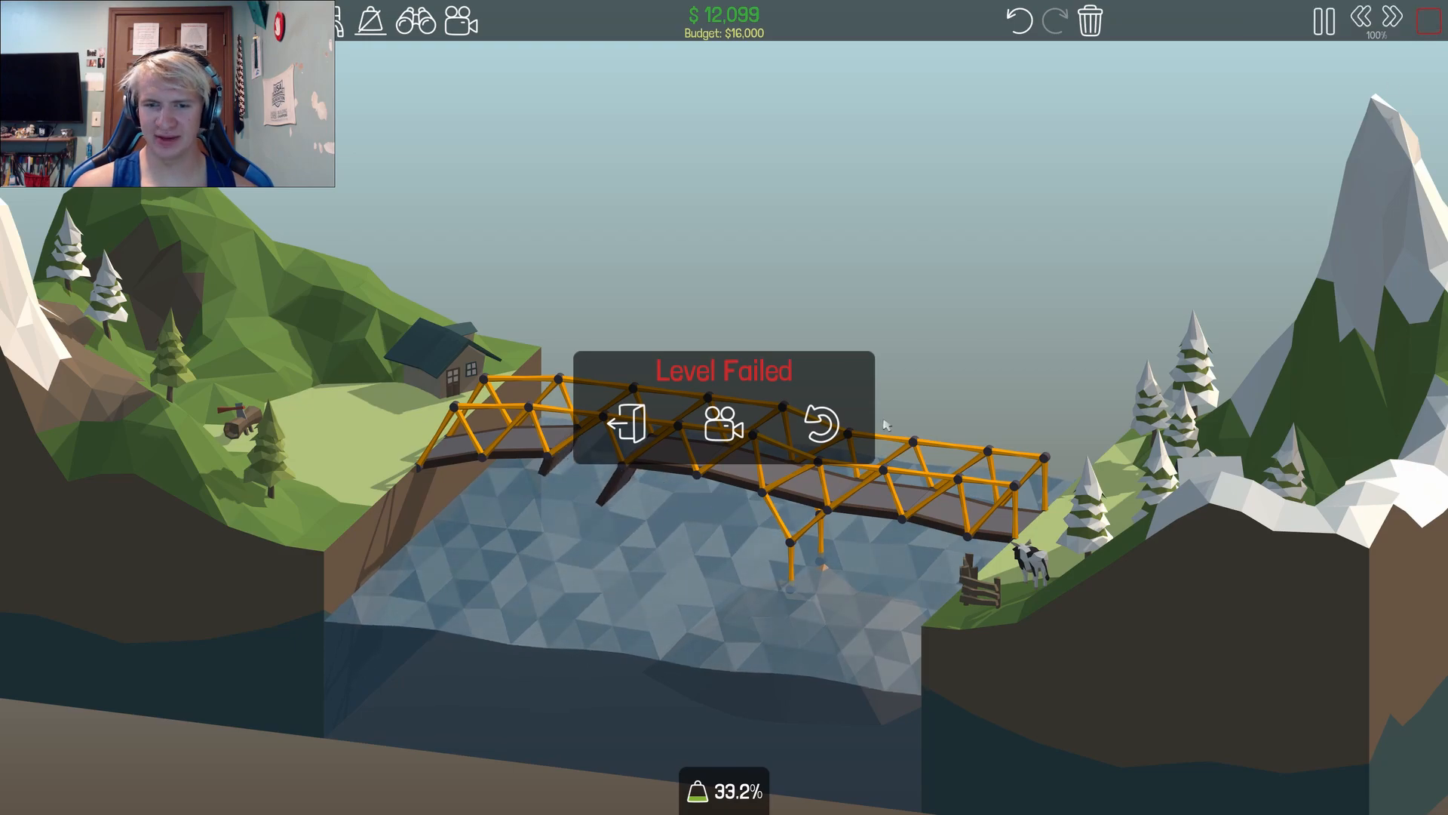
# Step: Replace the left half's truss with lighter wooden zigzag struts and move to the next level
pyautogui.click(818, 428)
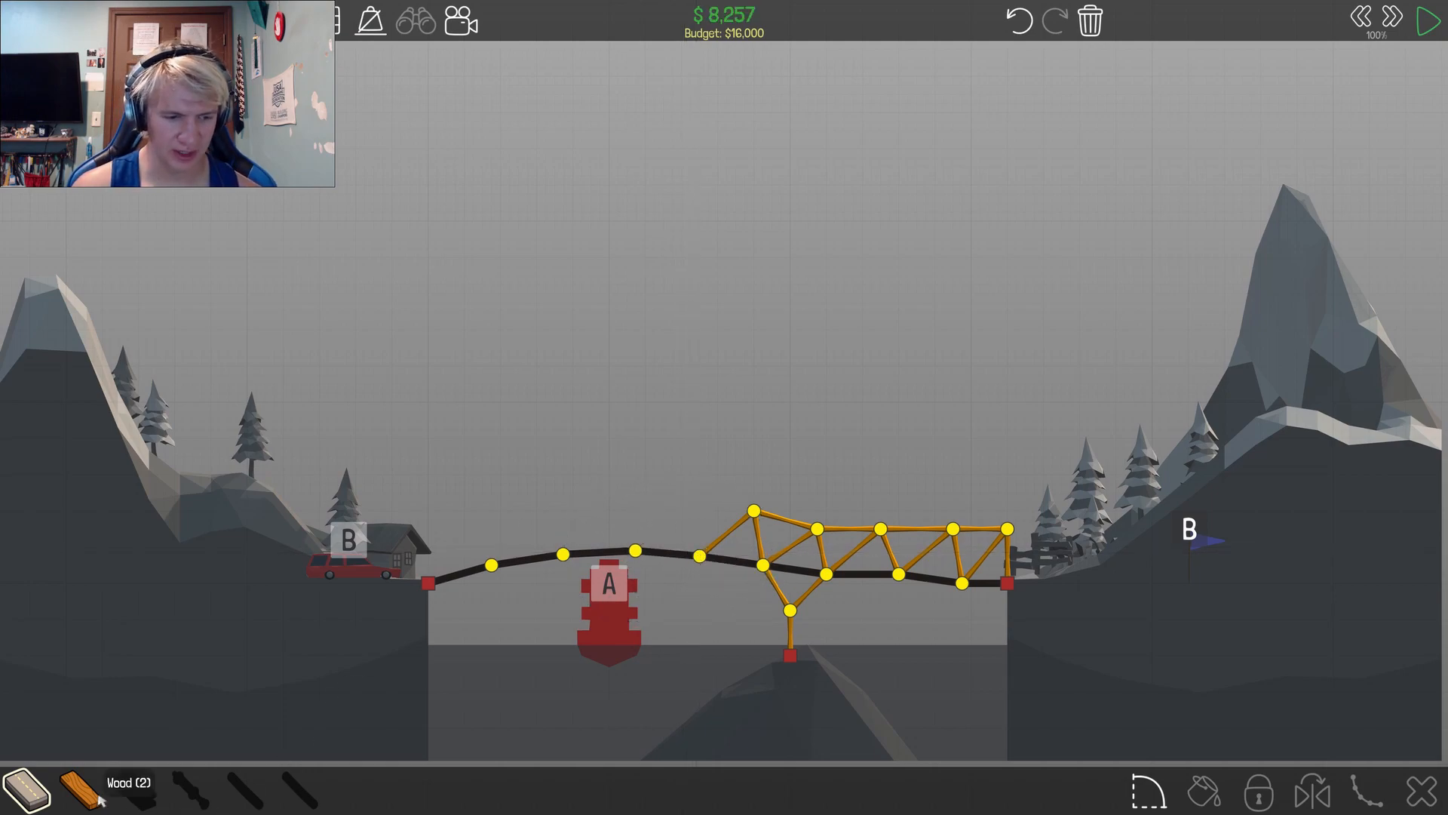
pyautogui.moveTo(426, 582); pyautogui.dragTo(452, 514)
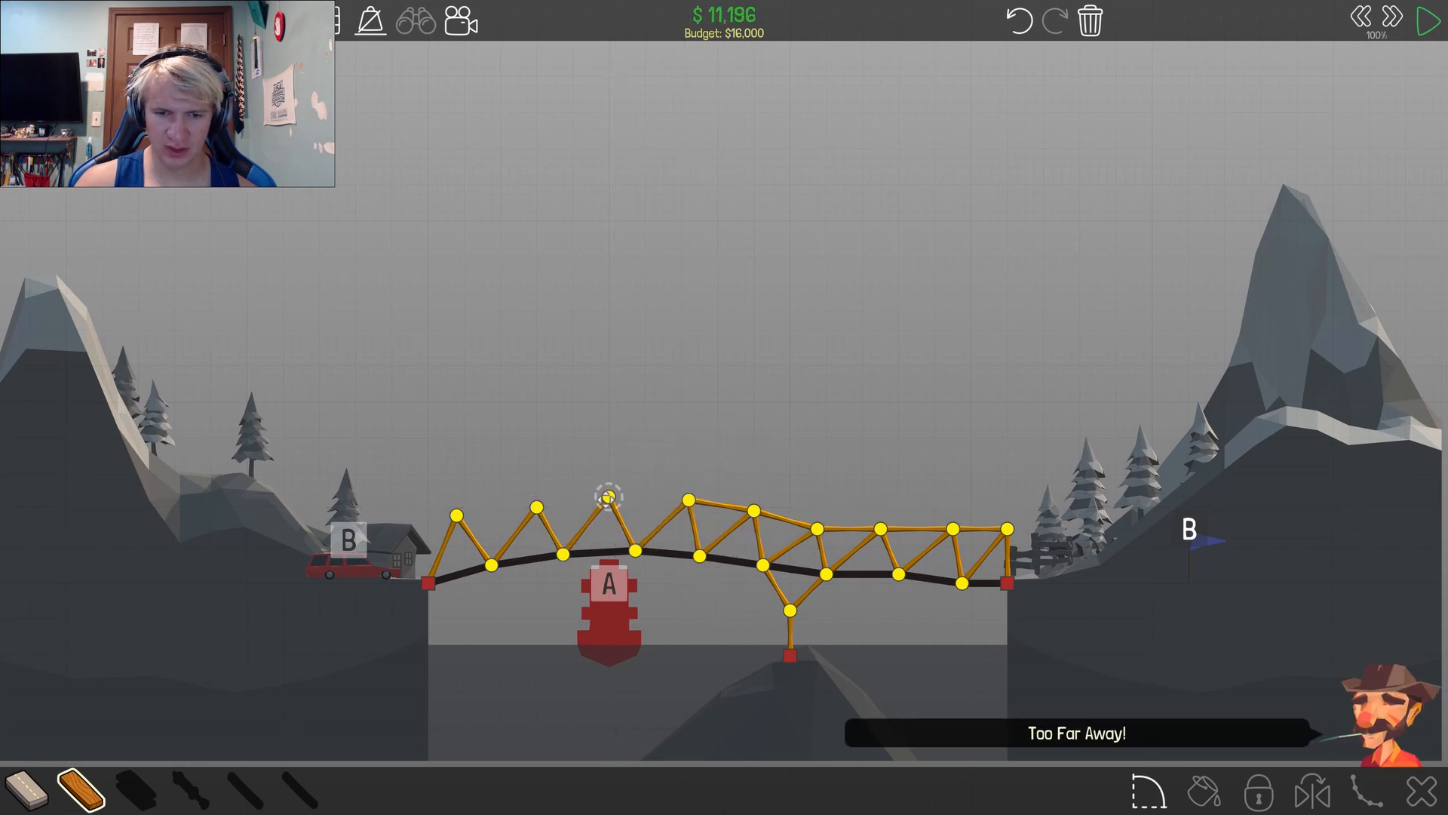
pyautogui.click(1427, 18)
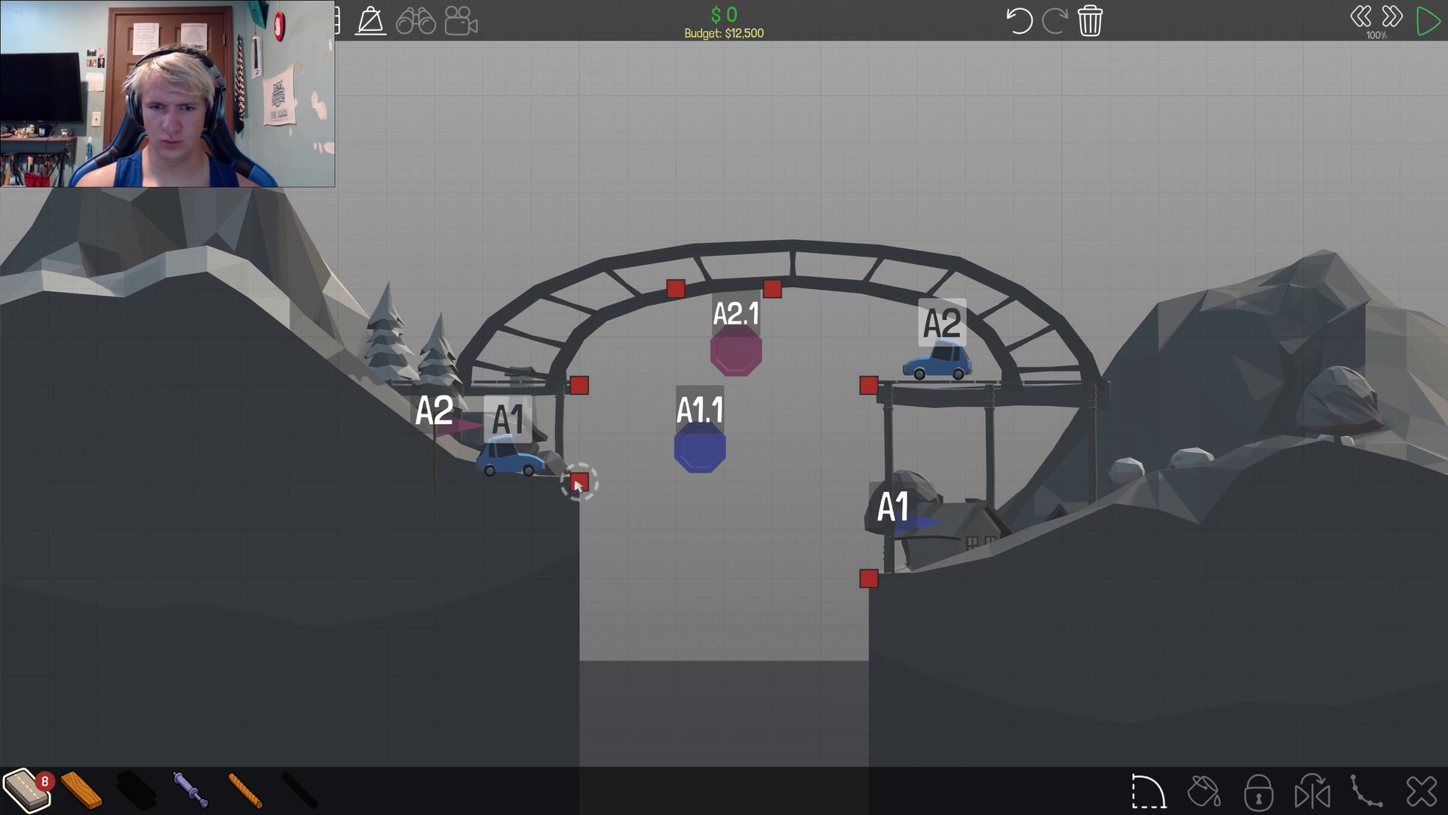
# Step: Draw a road across the lower gap with wooden supports above it and run a first failed test
pyautogui.moveTo(579, 483); pyautogui.dragTo(700, 451)
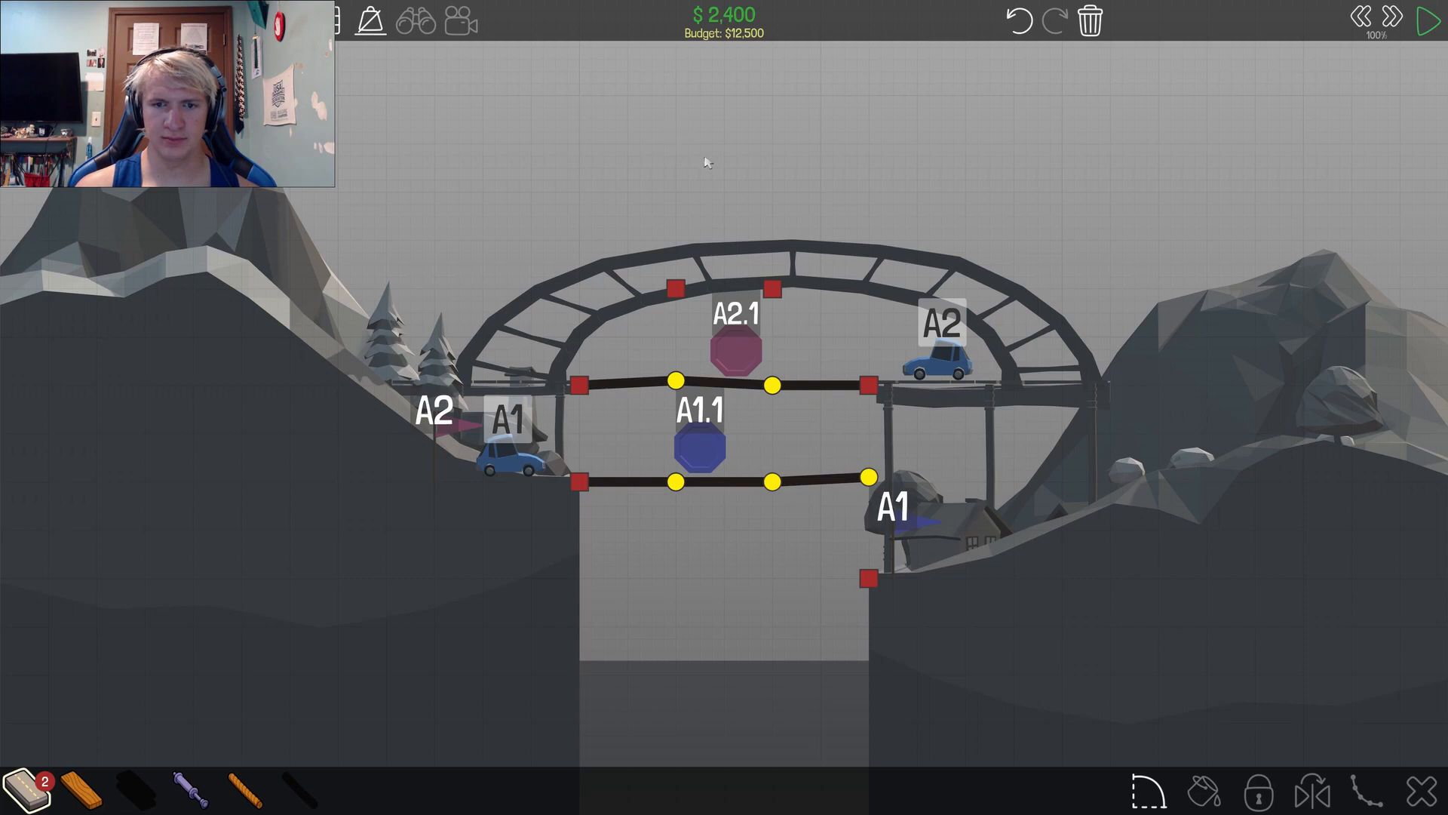
pyautogui.moveTo(815, 353)
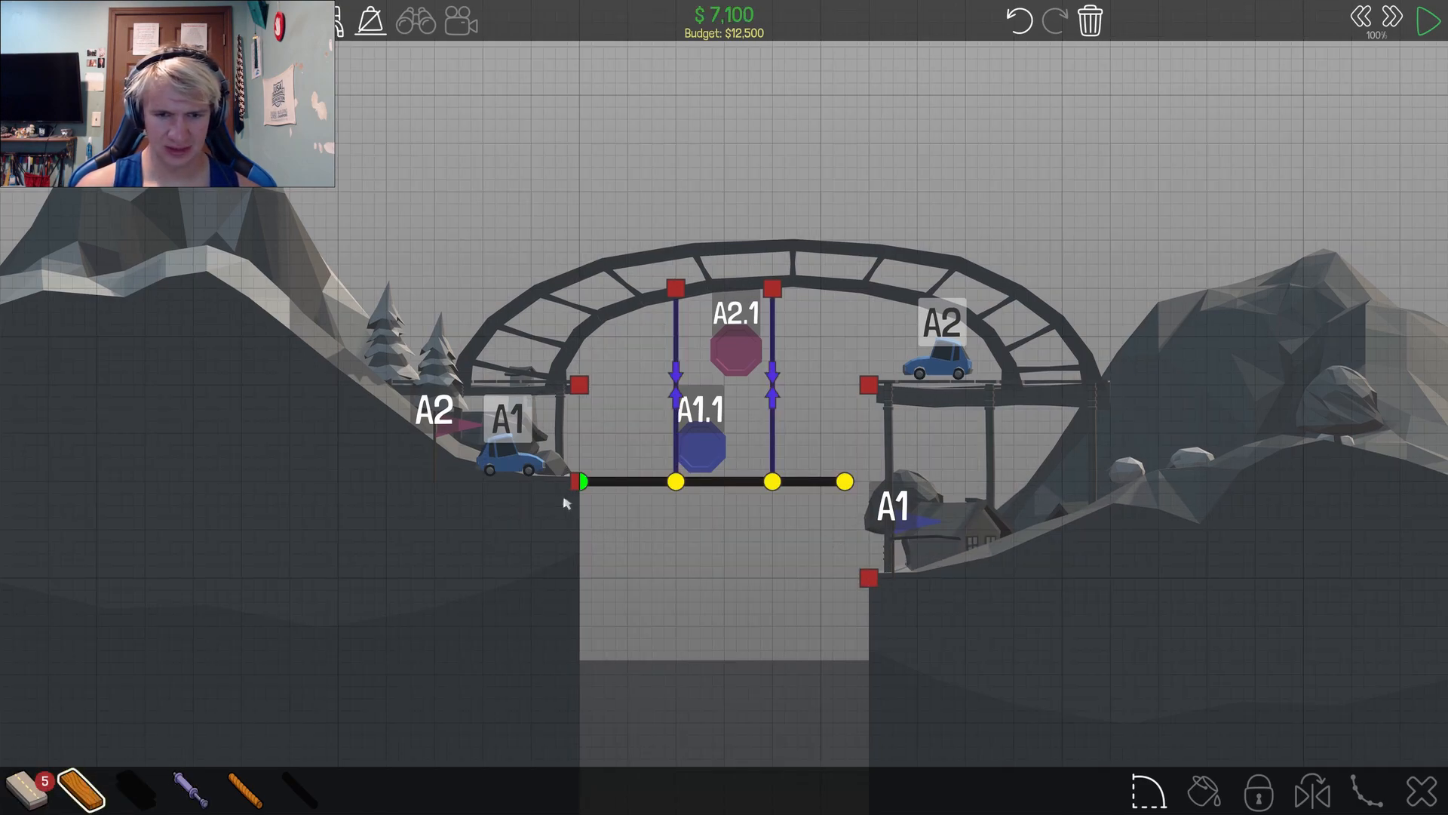
pyautogui.moveTo(676, 481); pyautogui.dragTo(636, 423)
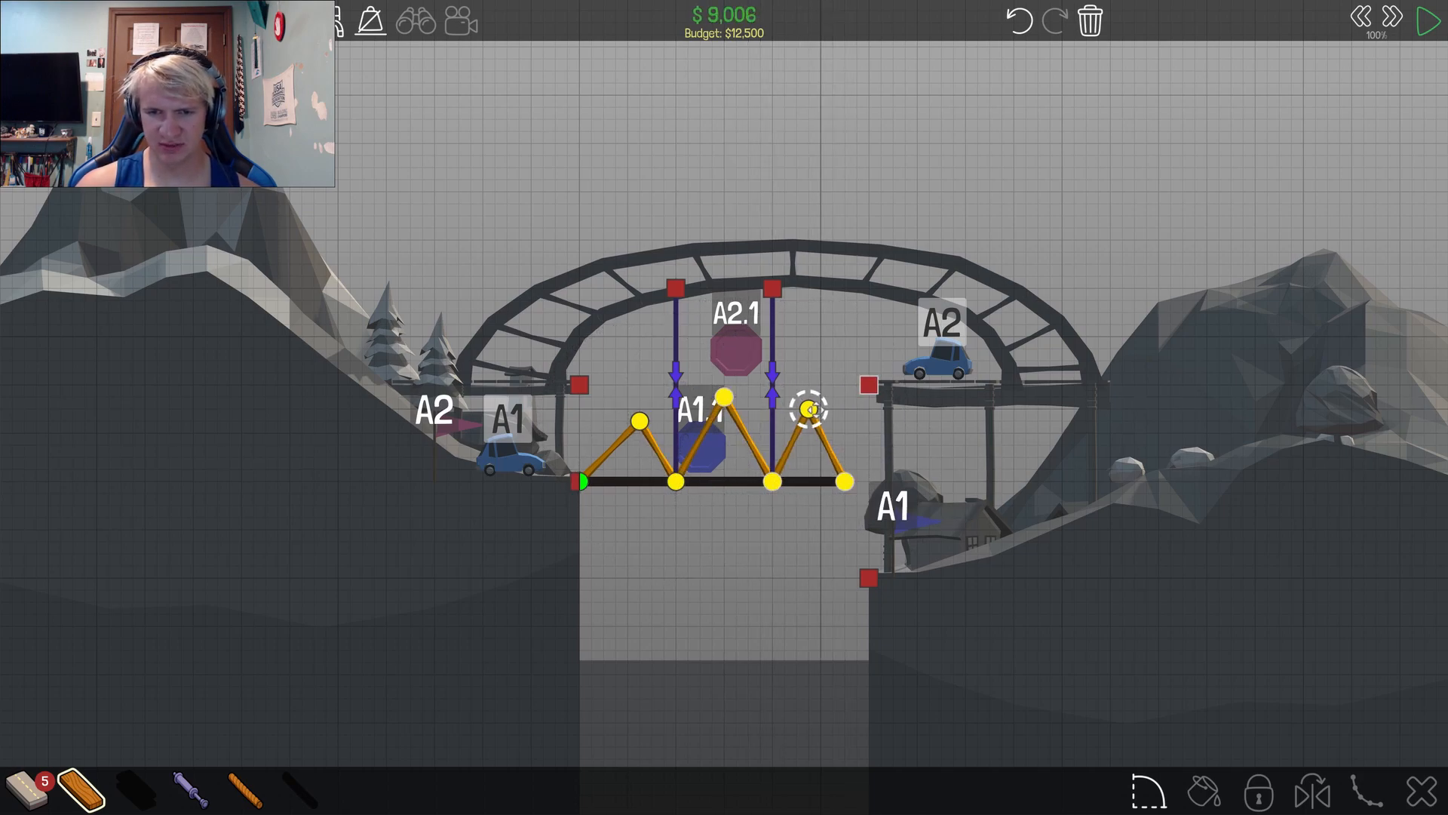
pyautogui.click(1426, 17)
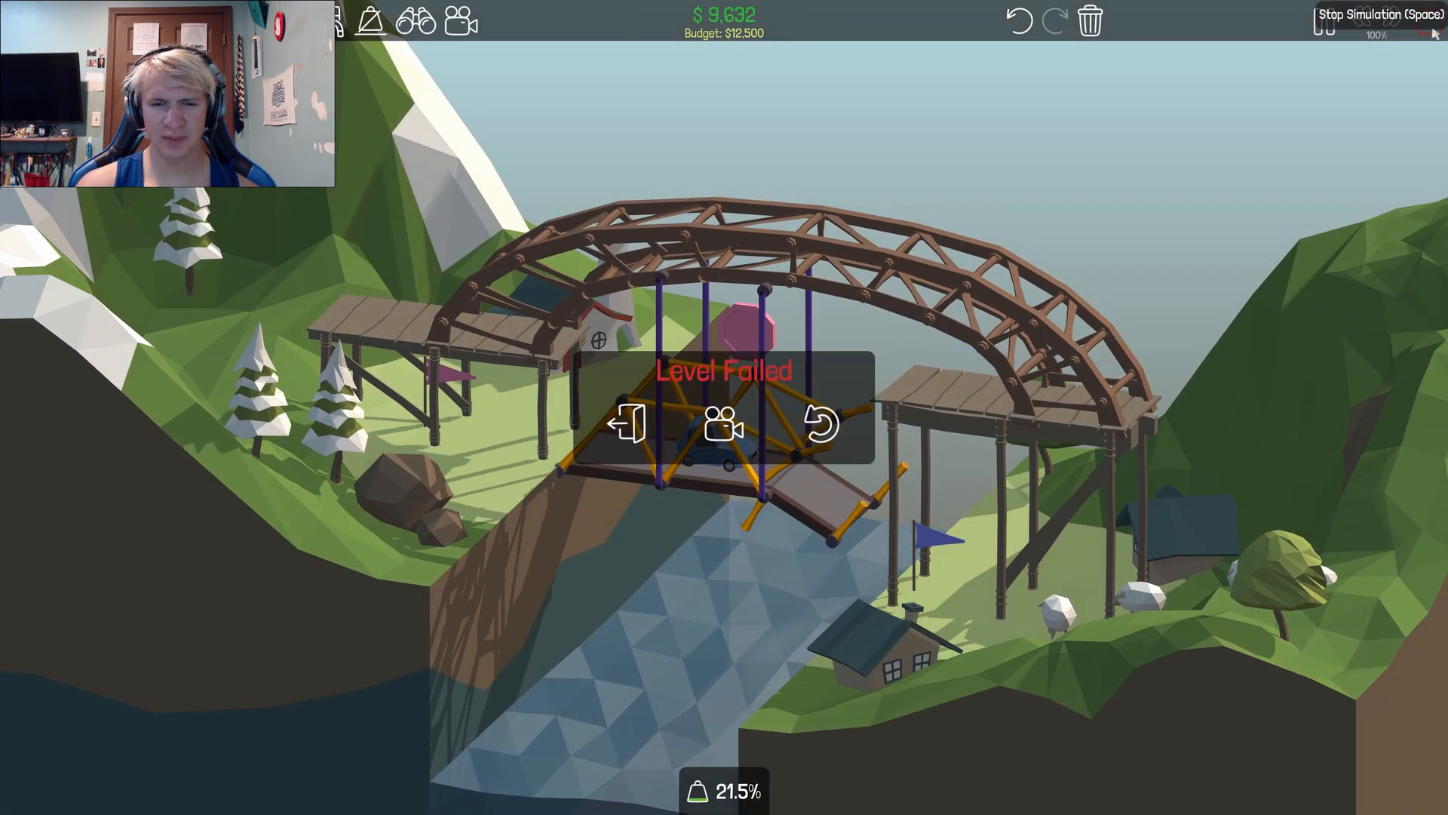
pyautogui.click(816, 434)
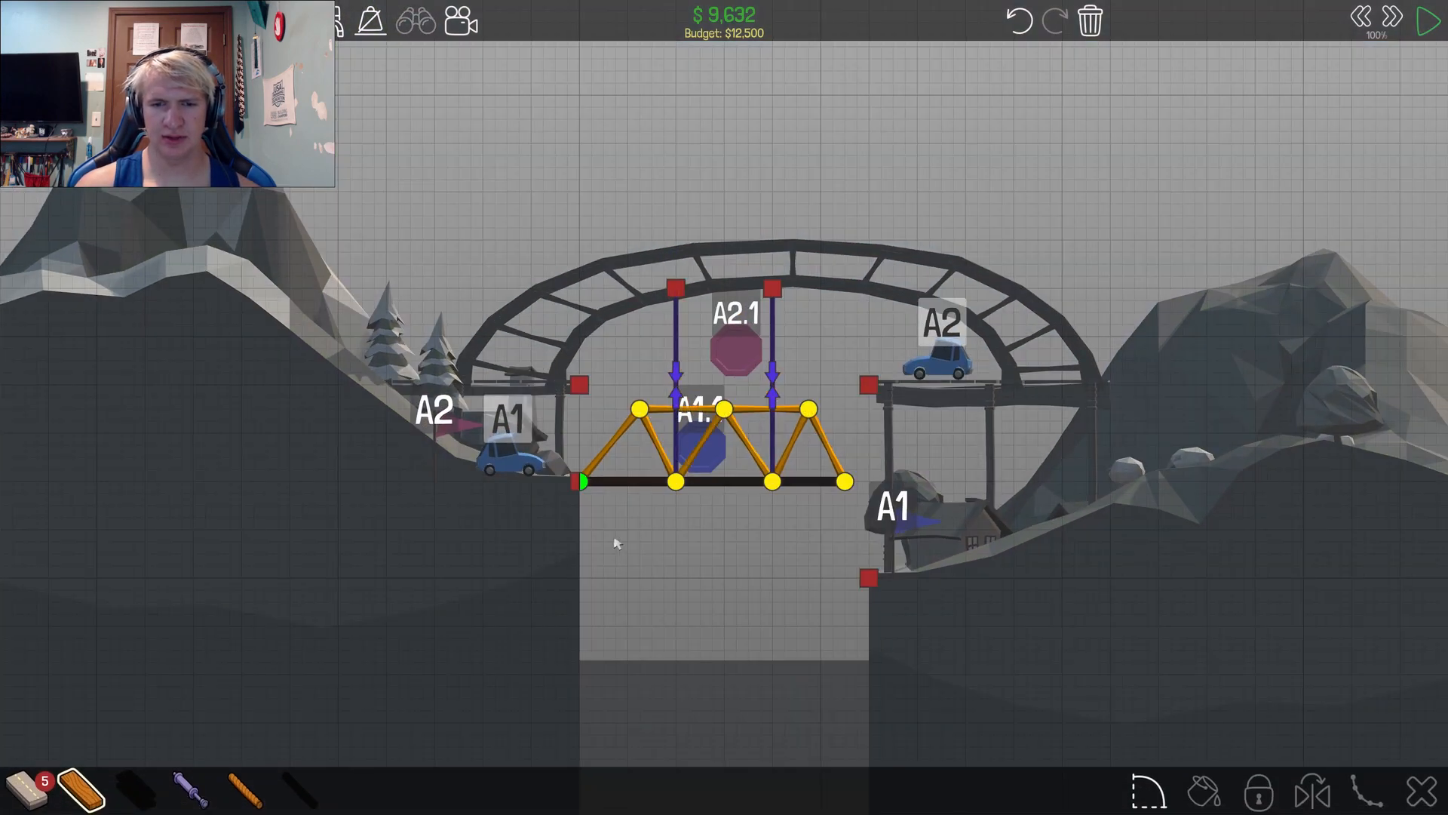
pyautogui.moveTo(932, 405)
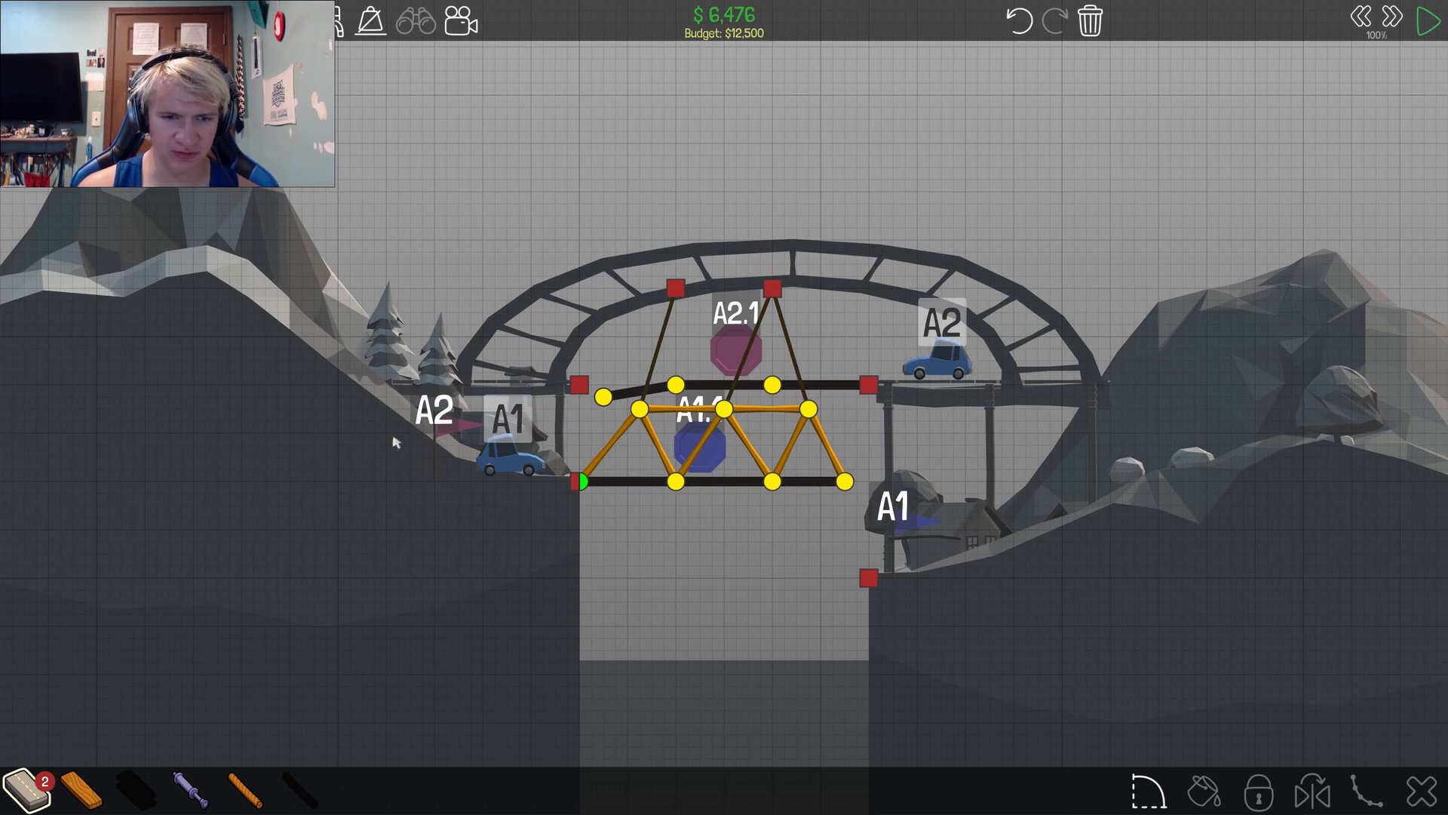
pyautogui.moveTo(230, 801)
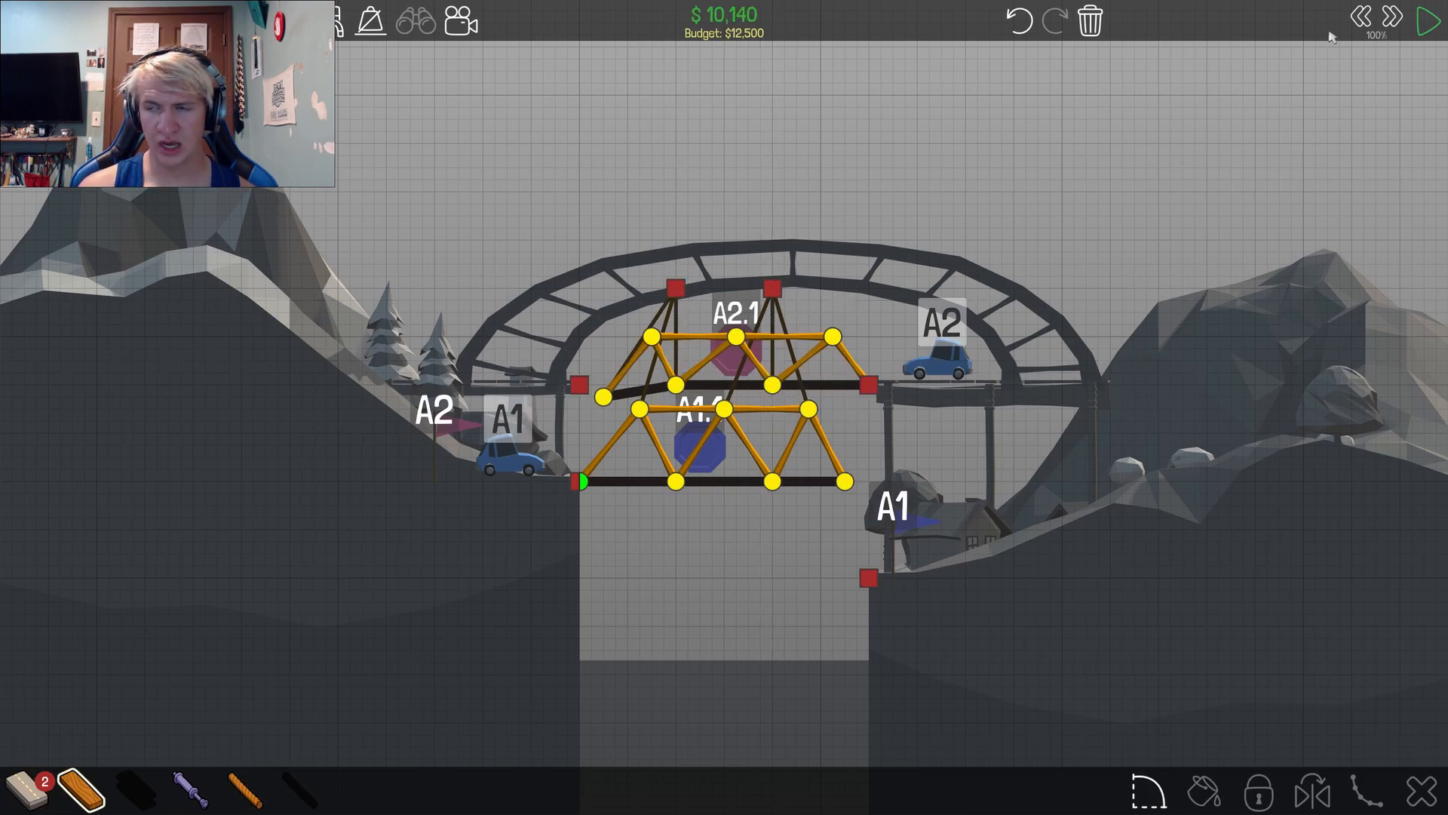
# Step: Test the stacked $11,025 double-deck truss under traffic, ending the run after it collapses
pyautogui.click(1427, 19)
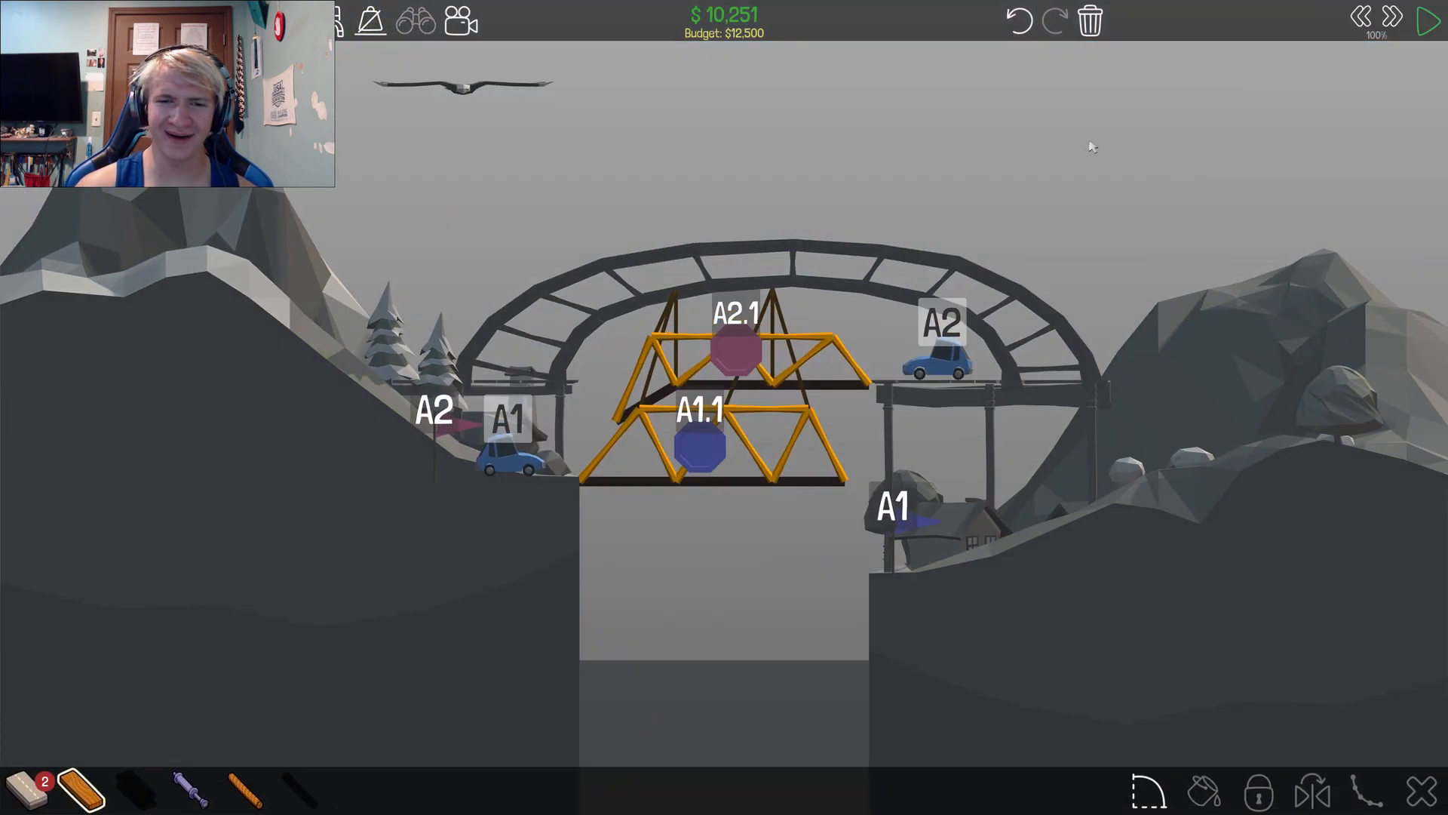
pyautogui.click(1427, 18)
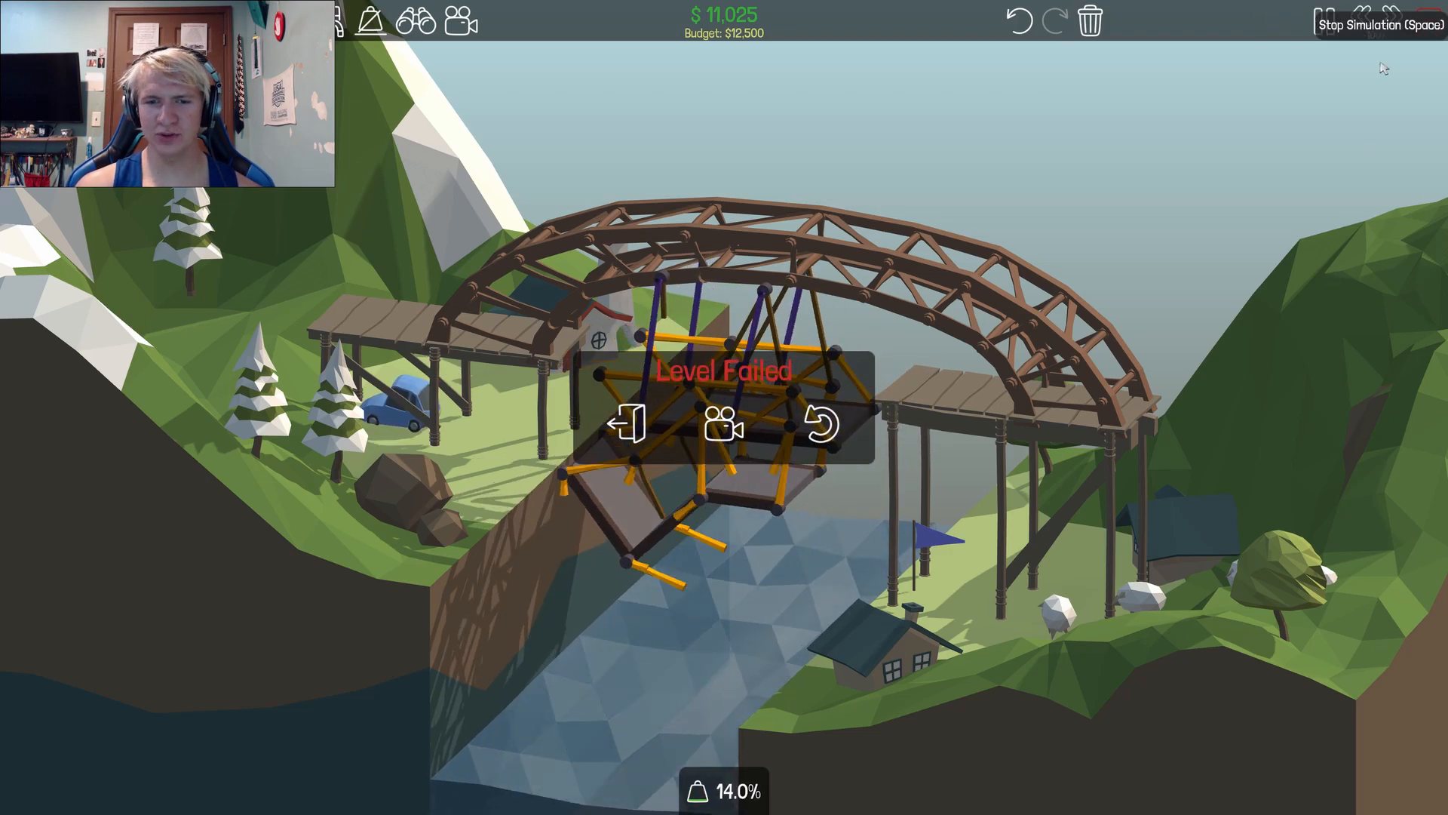
pyautogui.click(634, 425)
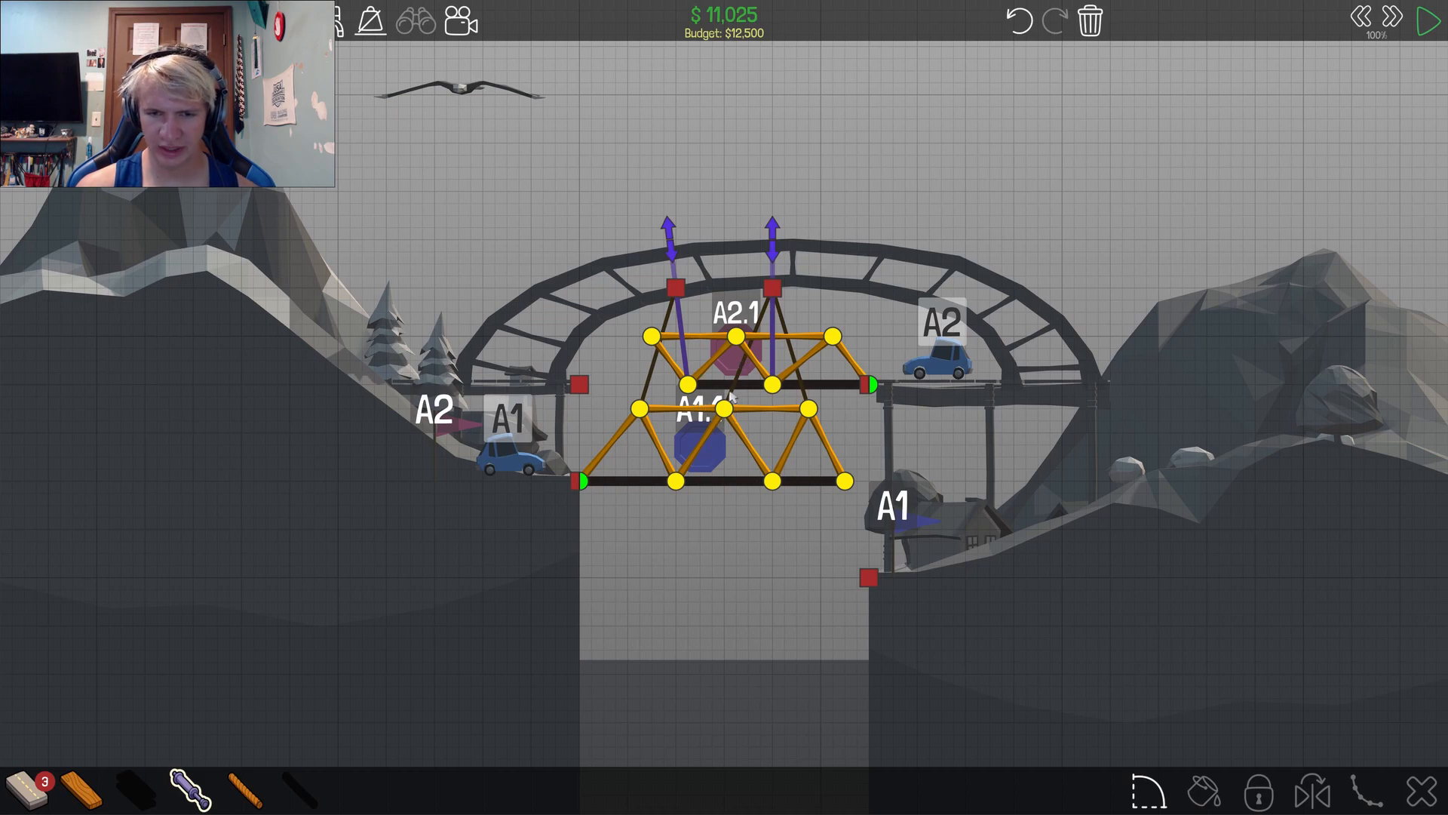
# Step: Reinforce the two-deck truss hung from the arch and rerun until Level Complete at $16,208
pyautogui.click(1428, 18)
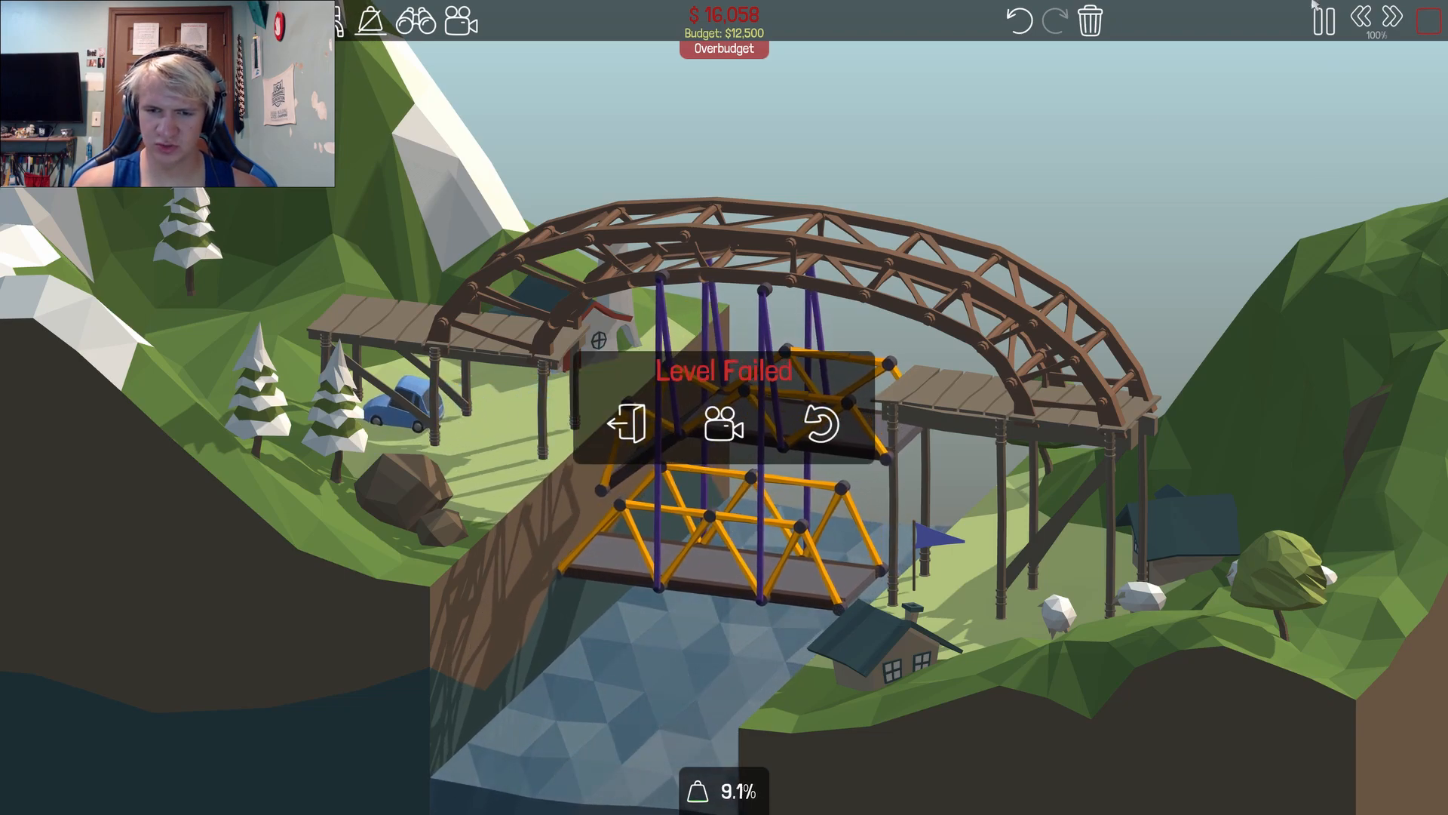
pyautogui.click(820, 431)
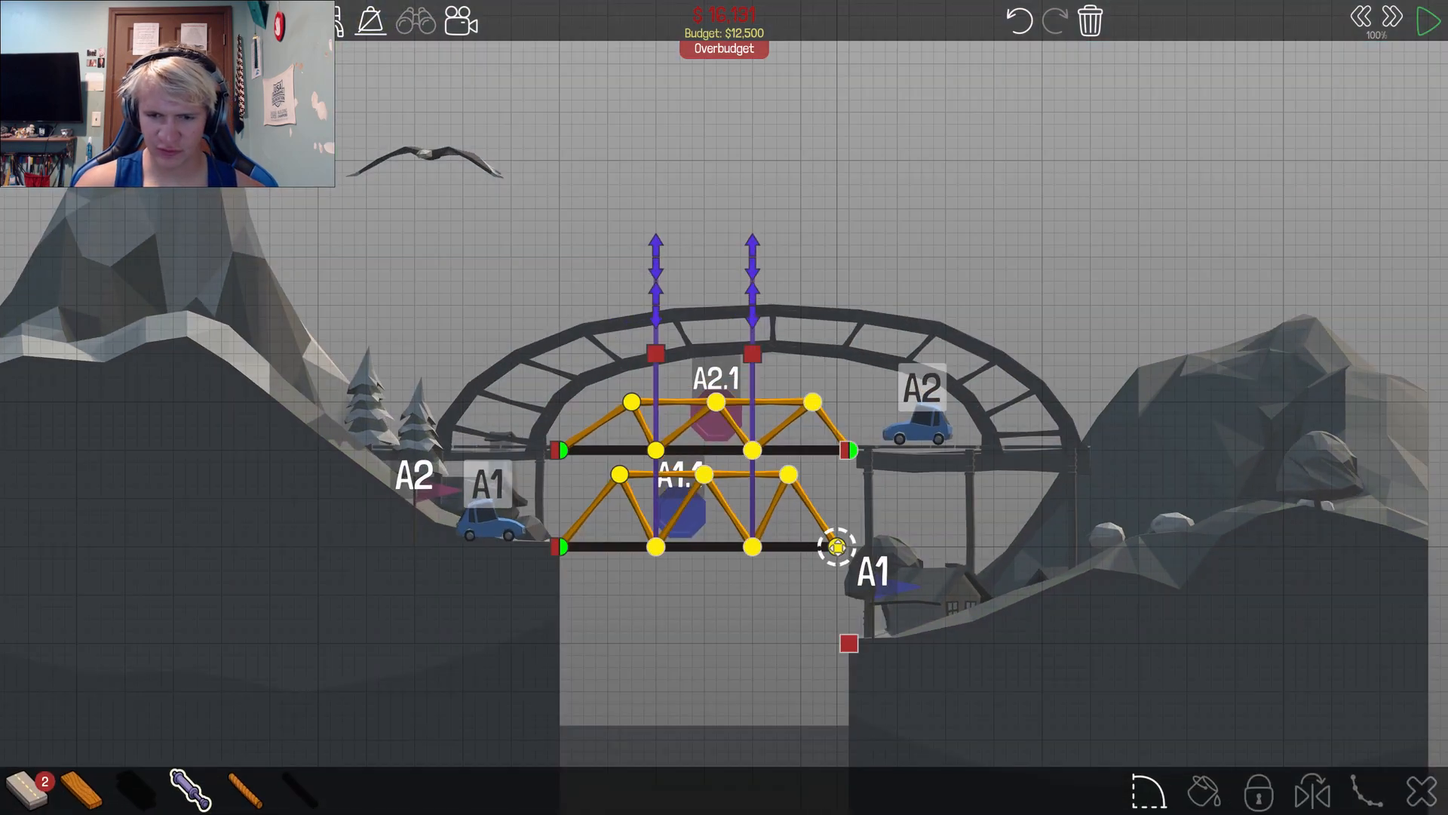
pyautogui.click(1425, 18)
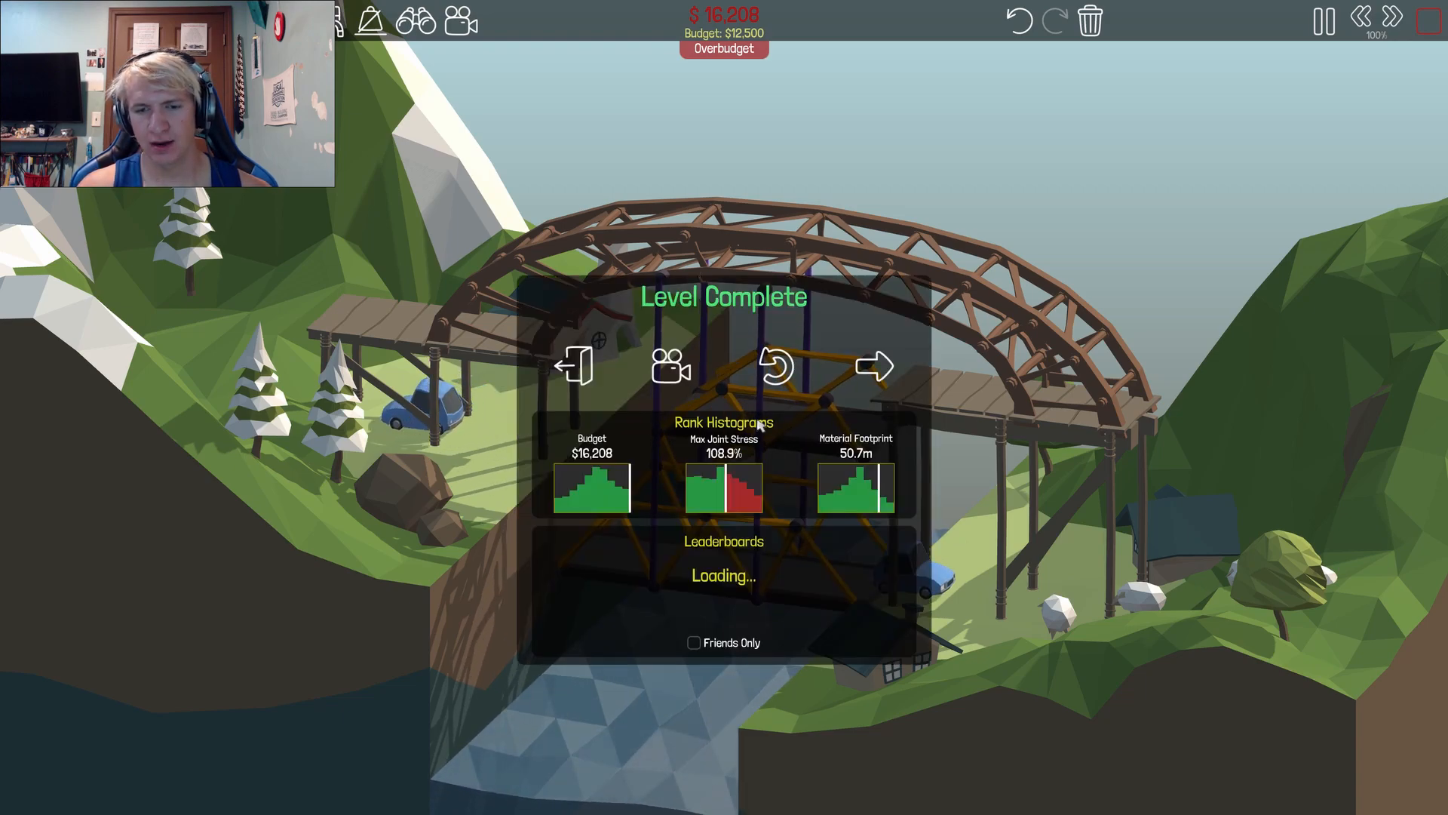
pyautogui.moveTo(891, 388)
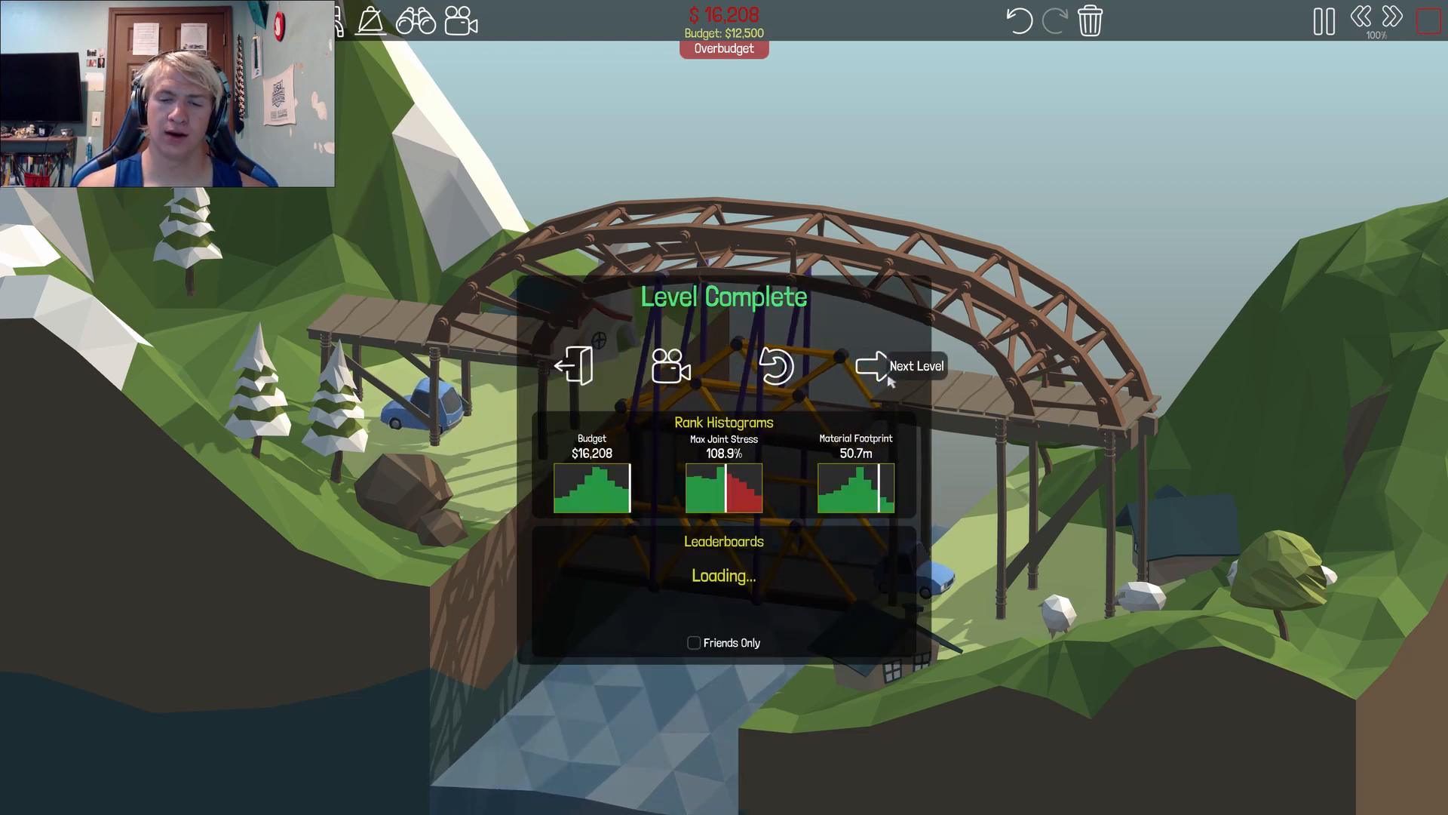
# Step: Enter level 2-1 Wooden High Bridge and test its $42,216 long truss to Level Complete
pyautogui.click(877, 365)
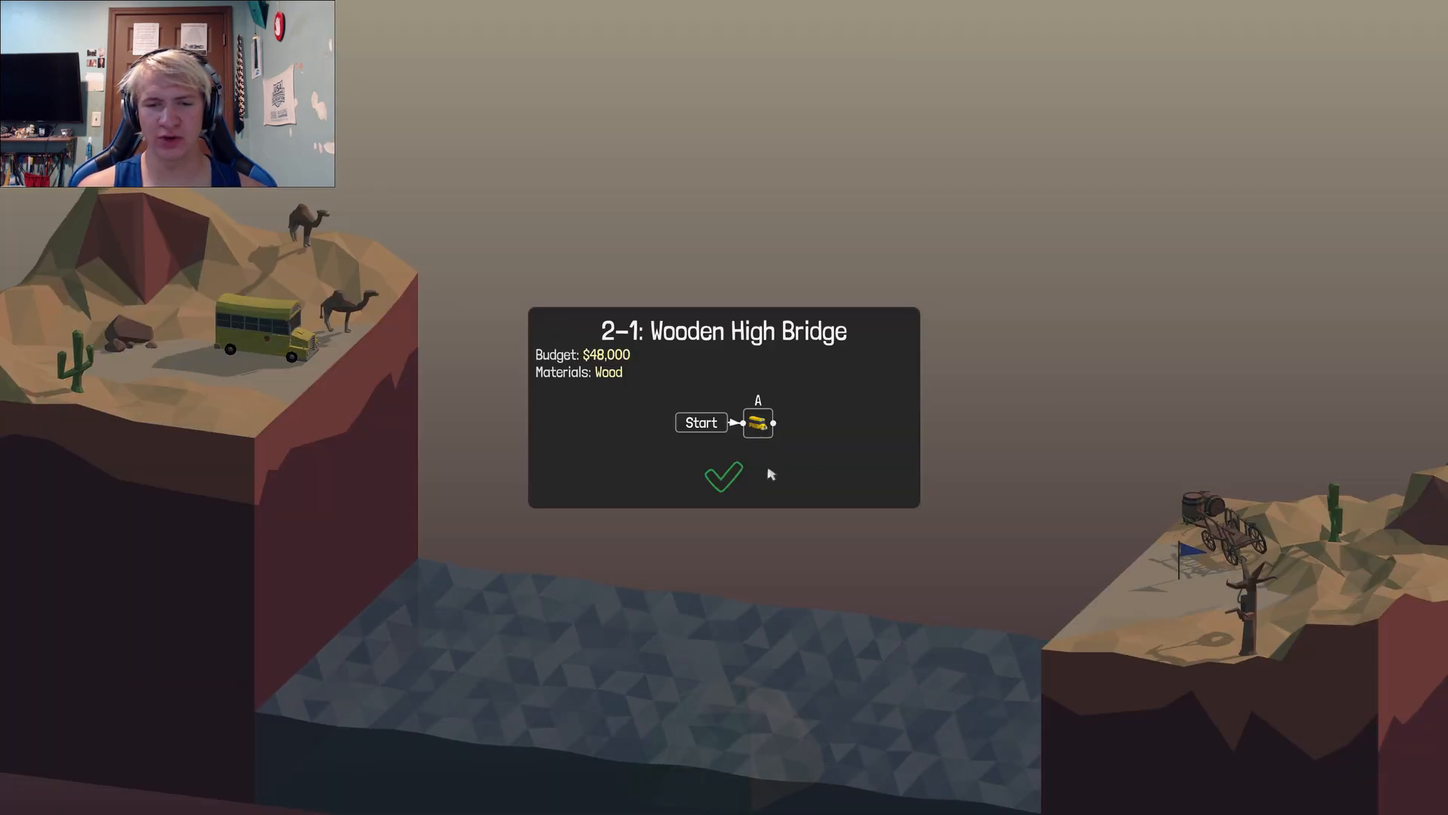
pyautogui.click(723, 476)
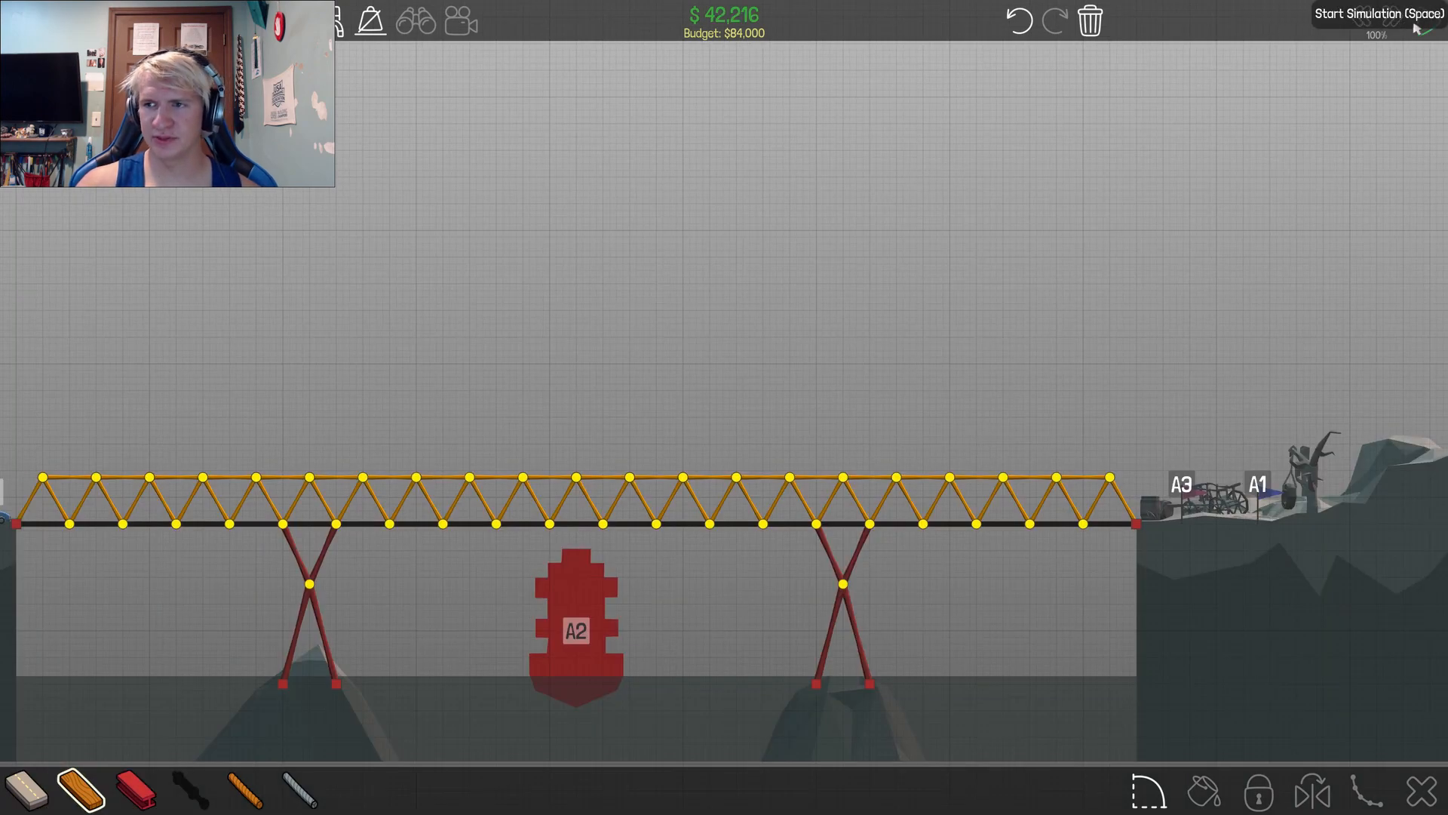
pyautogui.click(1416, 27)
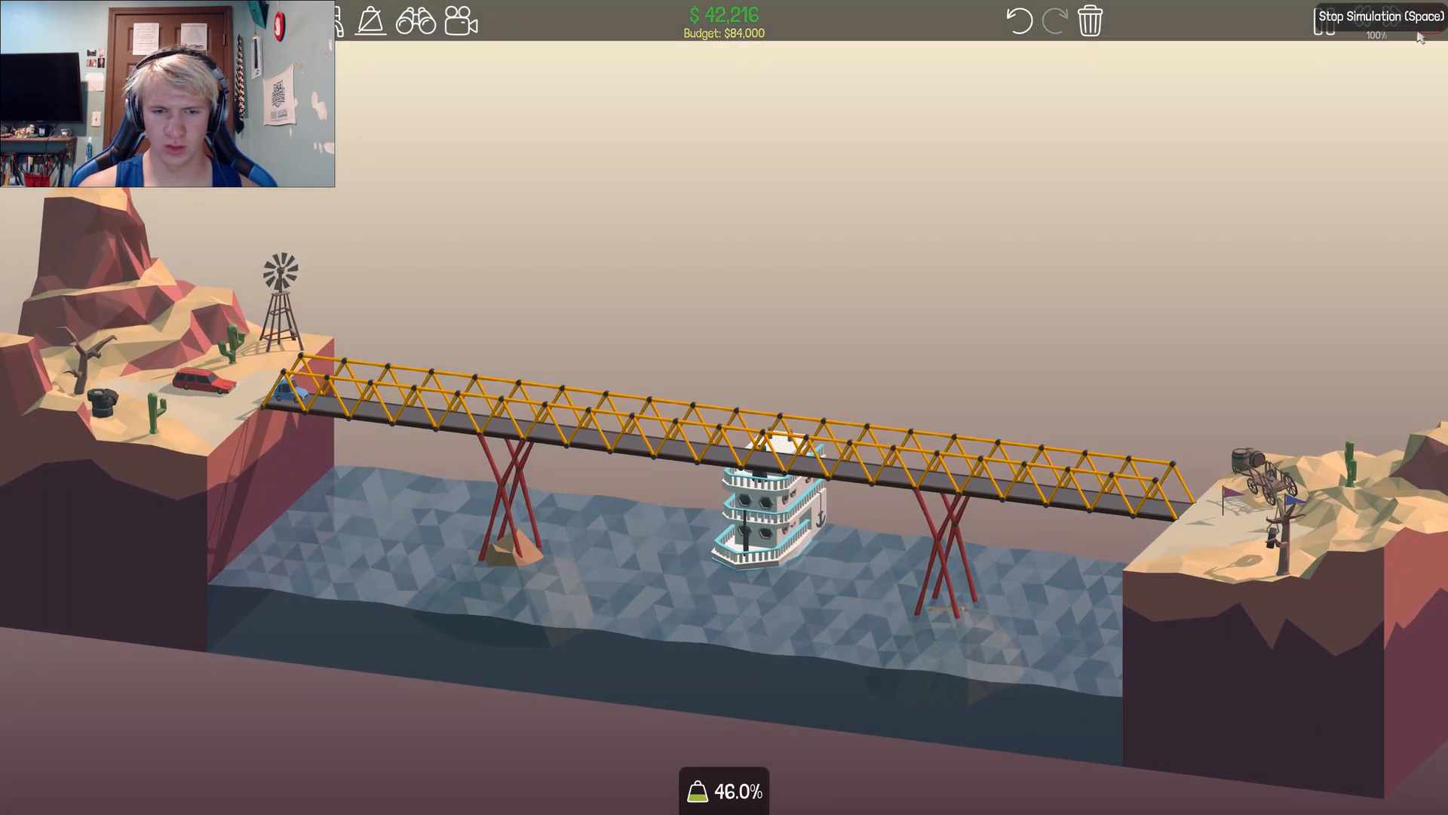
pyautogui.click(1415, 17)
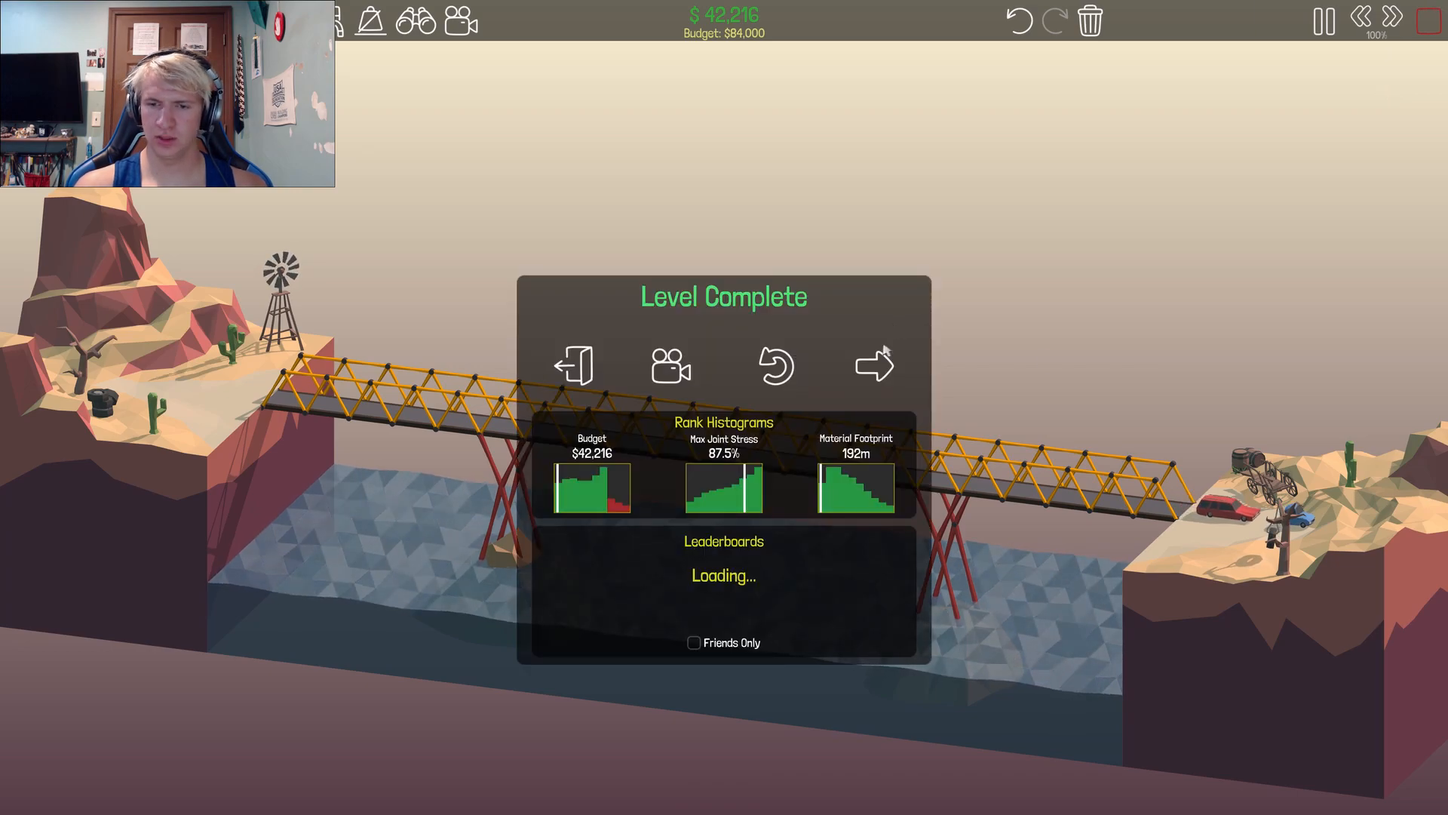
# Step: Advance to the desert taxi level, test the $14,865 cabled drawbridge and stop it mid-collapse
pyautogui.click(875, 365)
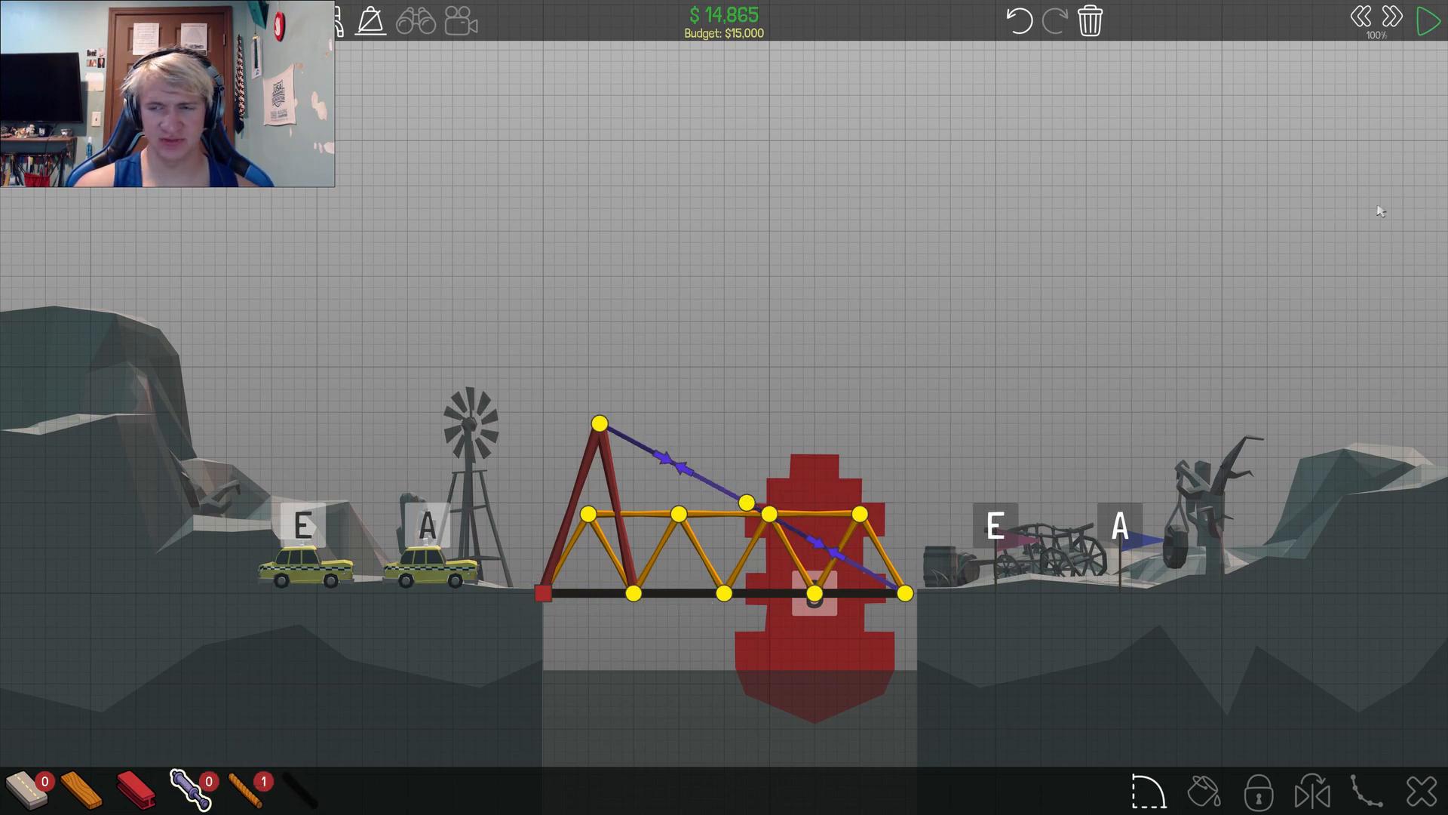
pyautogui.click(1424, 18)
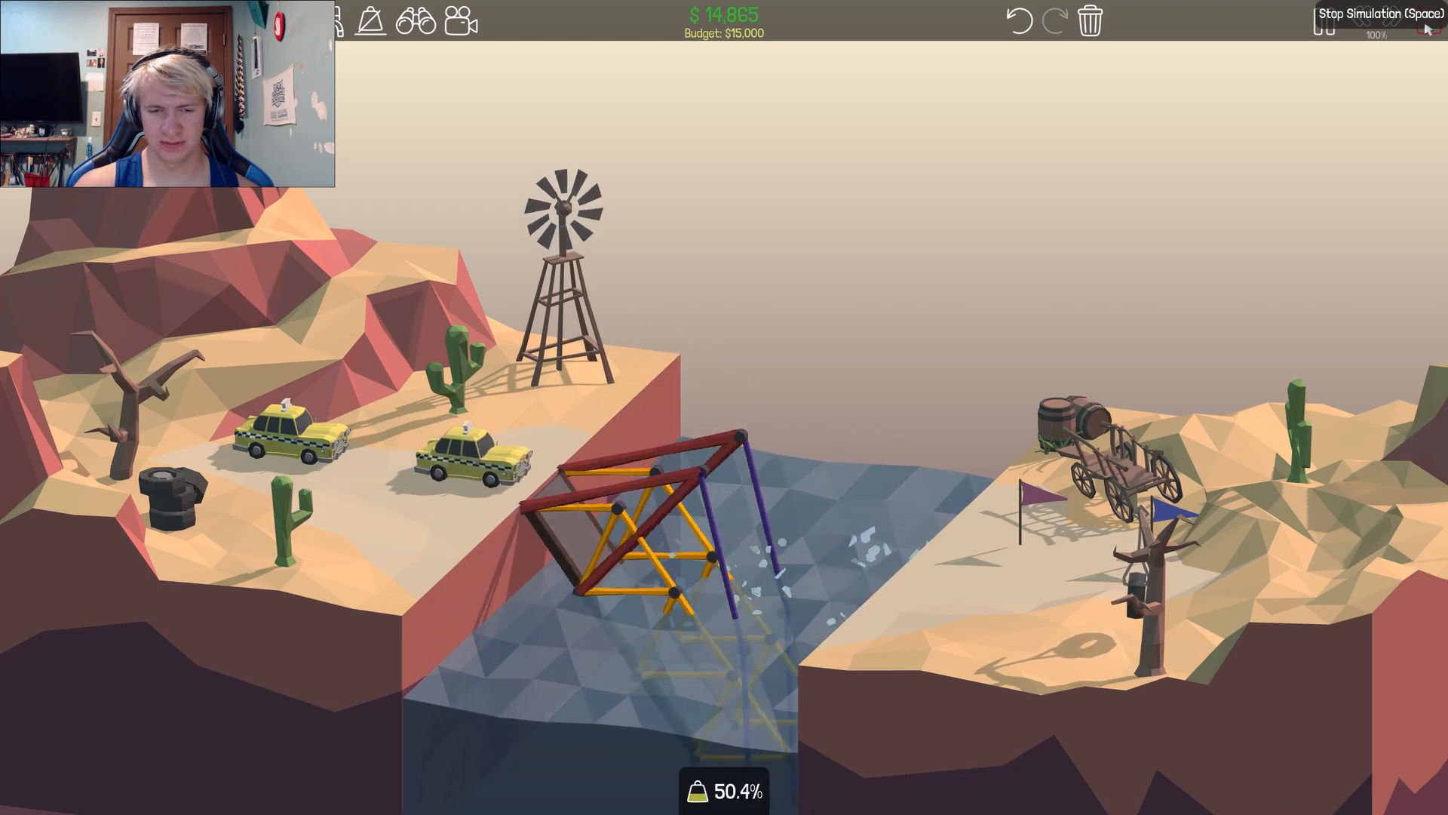
pyautogui.click(1430, 27)
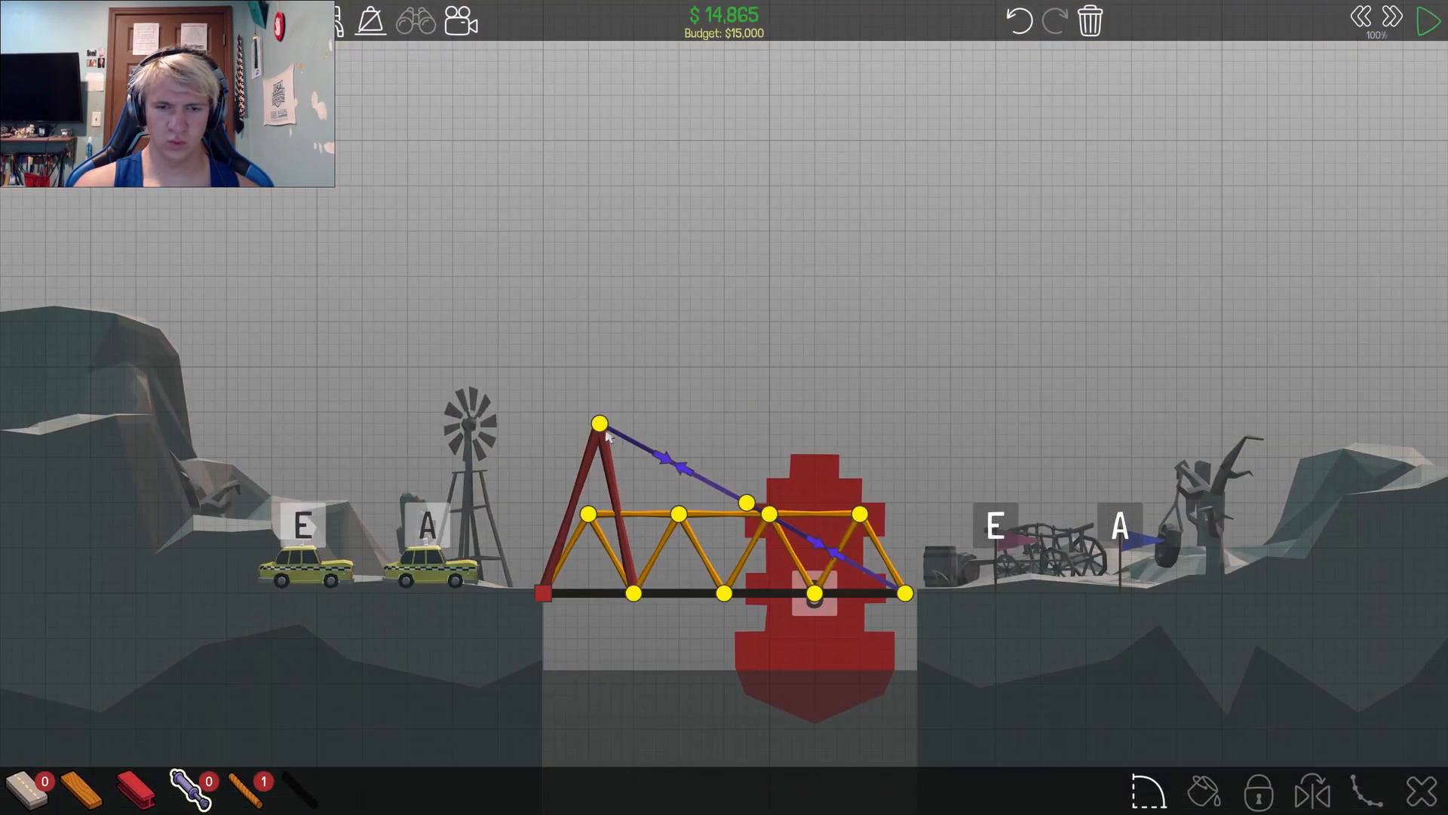
# Step: Add steel supports under the deck's left side and right end (now $22,287), then run the test
pyautogui.click(1425, 17)
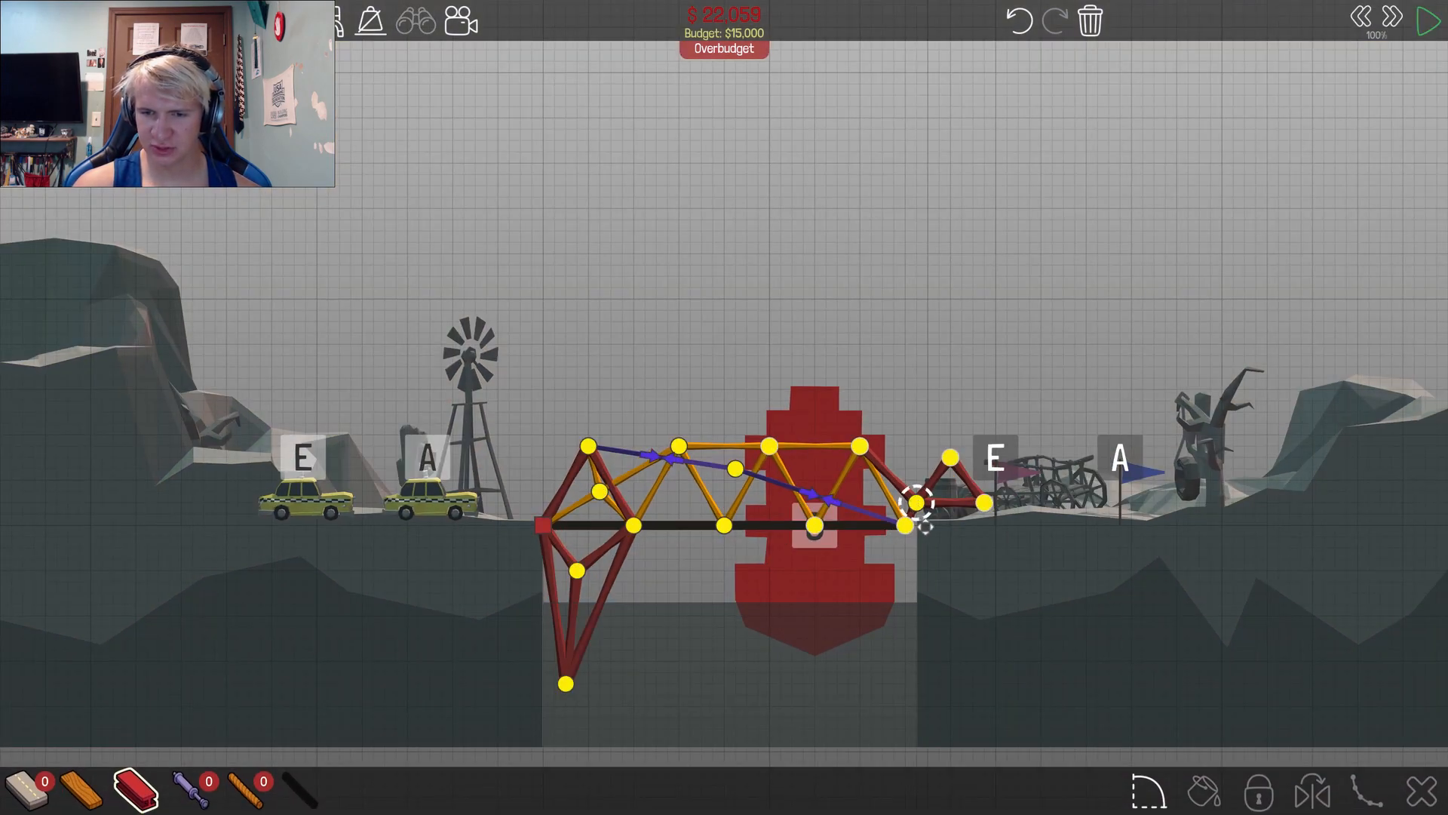
pyautogui.click(1427, 16)
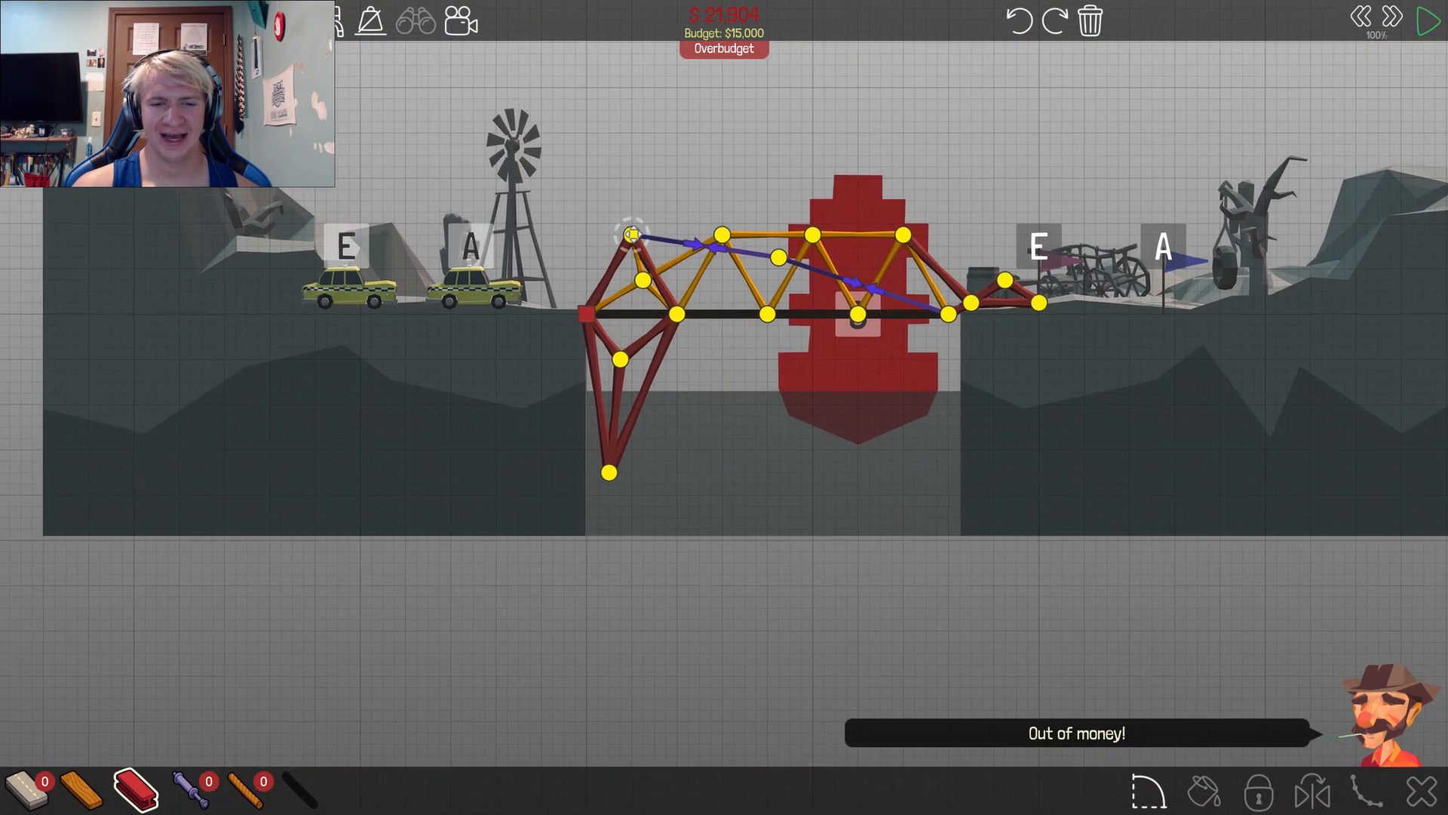
pyautogui.click(1427, 16)
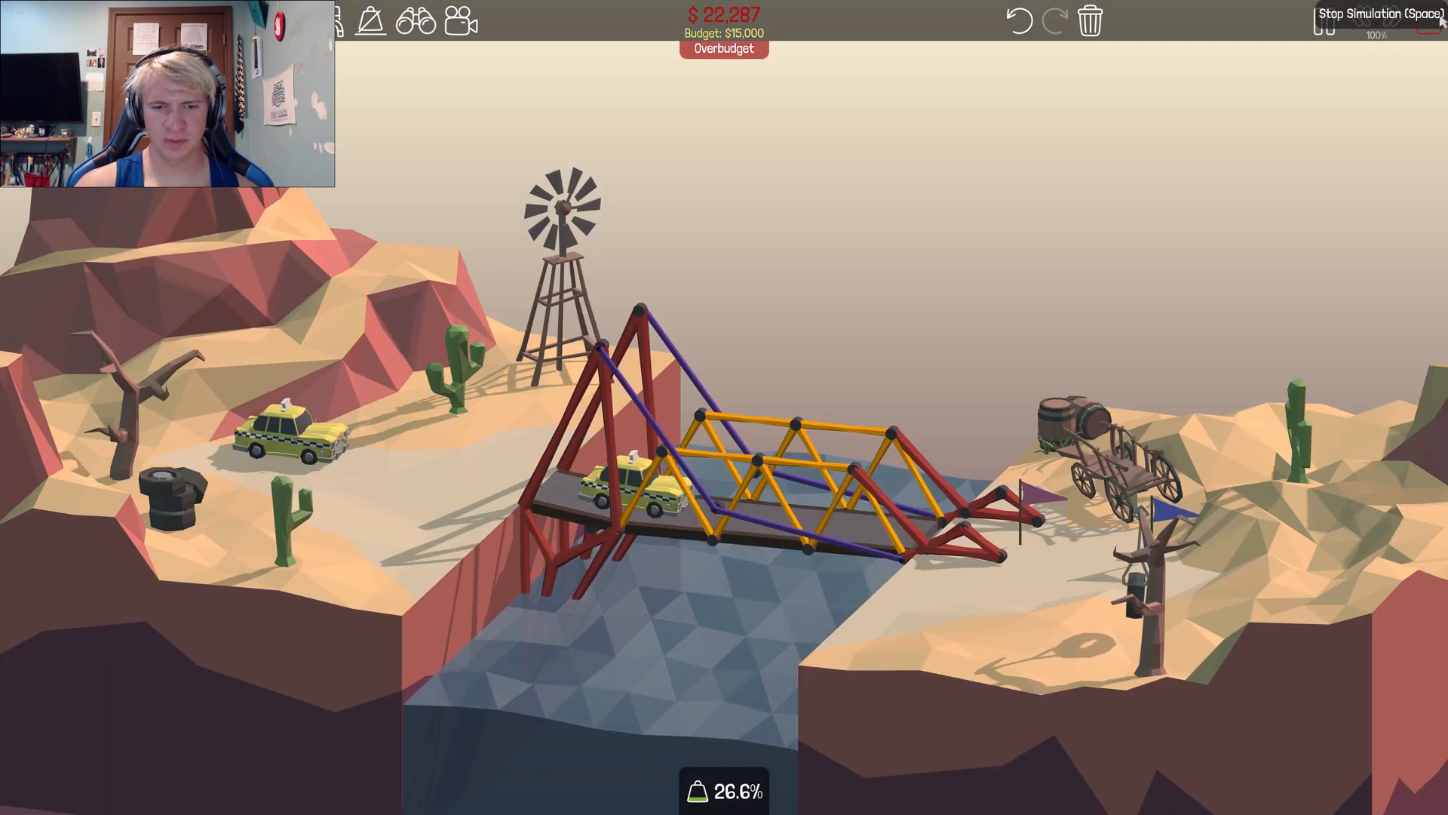